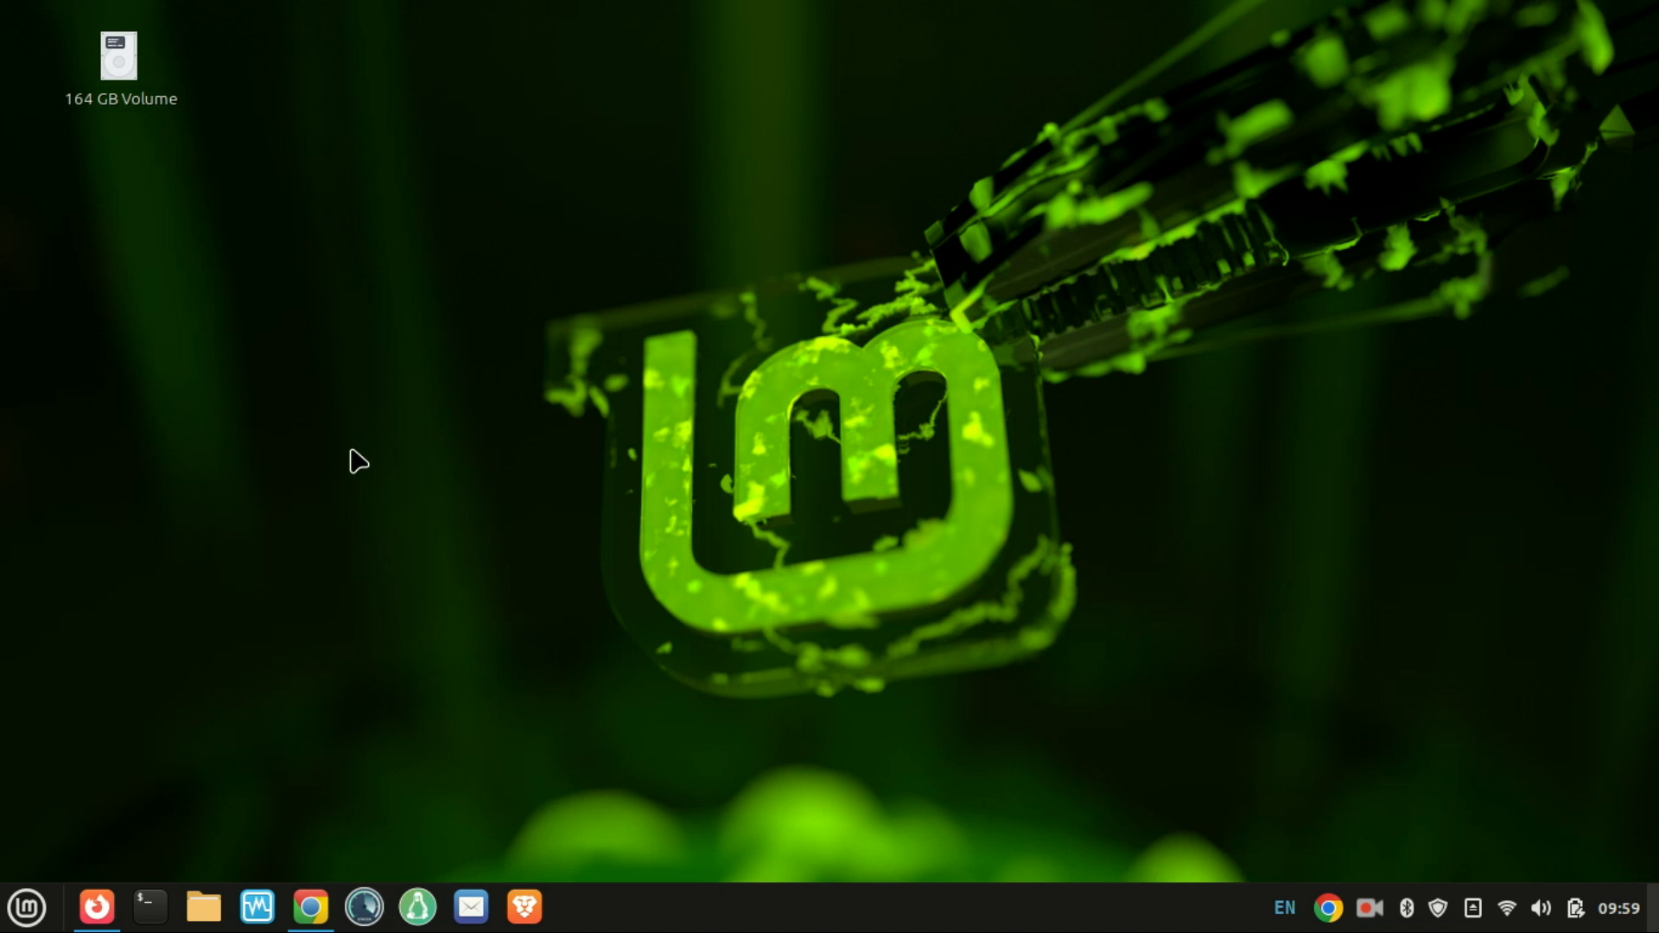
pyautogui.moveTo(149, 907)
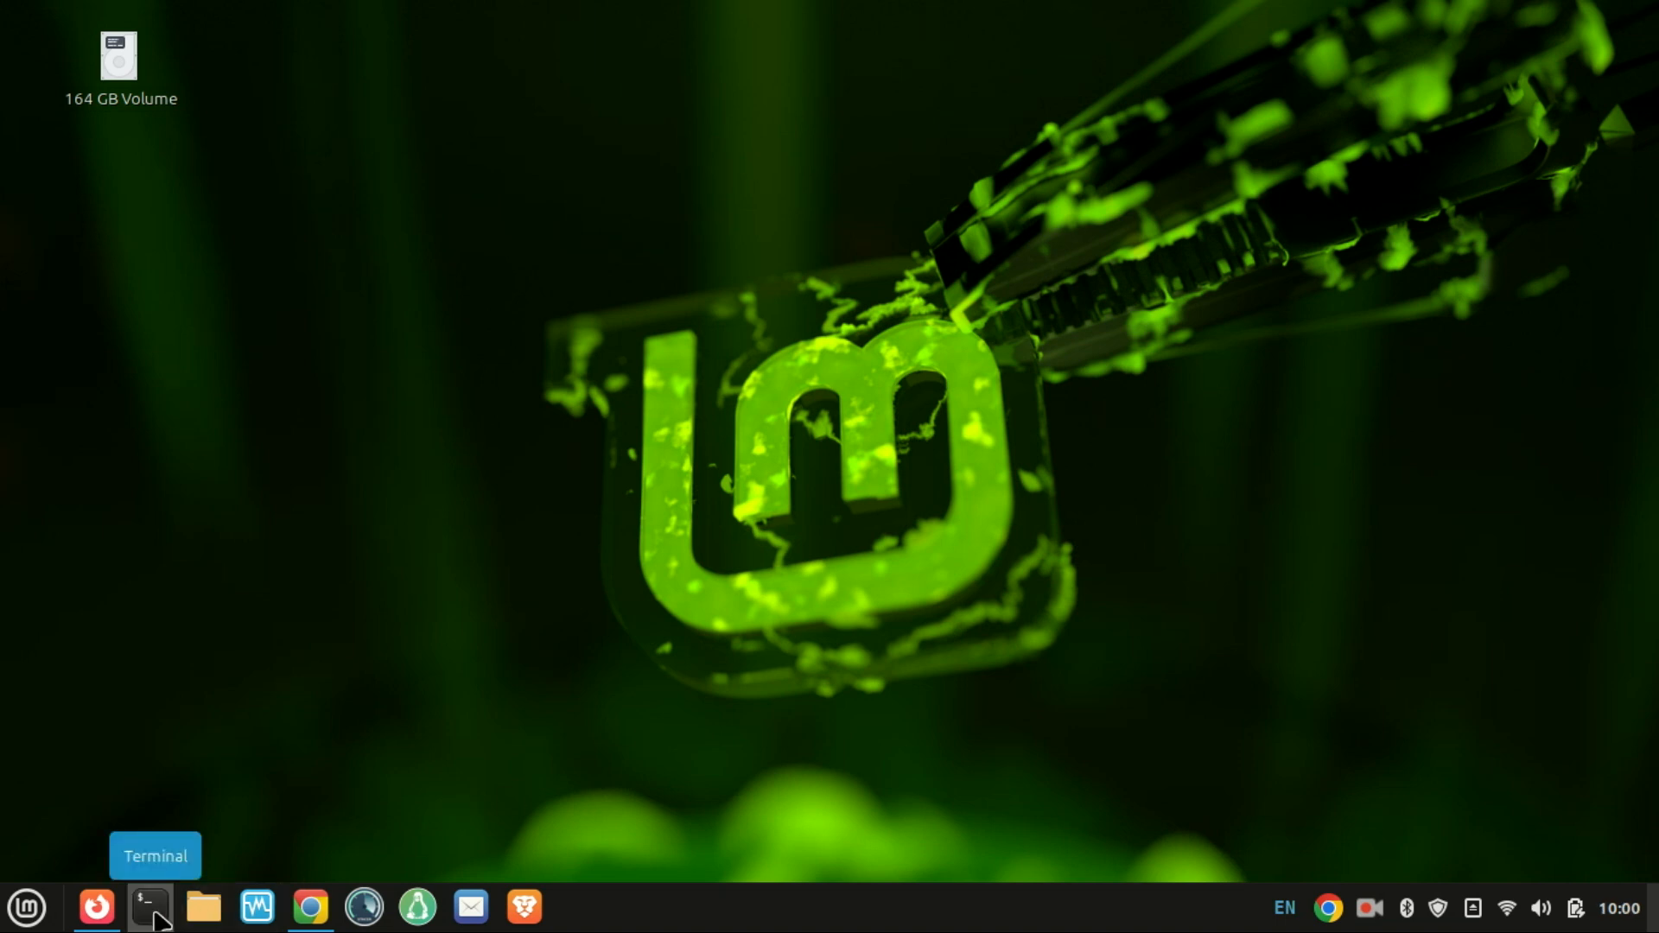
# Step: Launch a terminal from the bottom panel and maximize its window
pyautogui.click(149, 906)
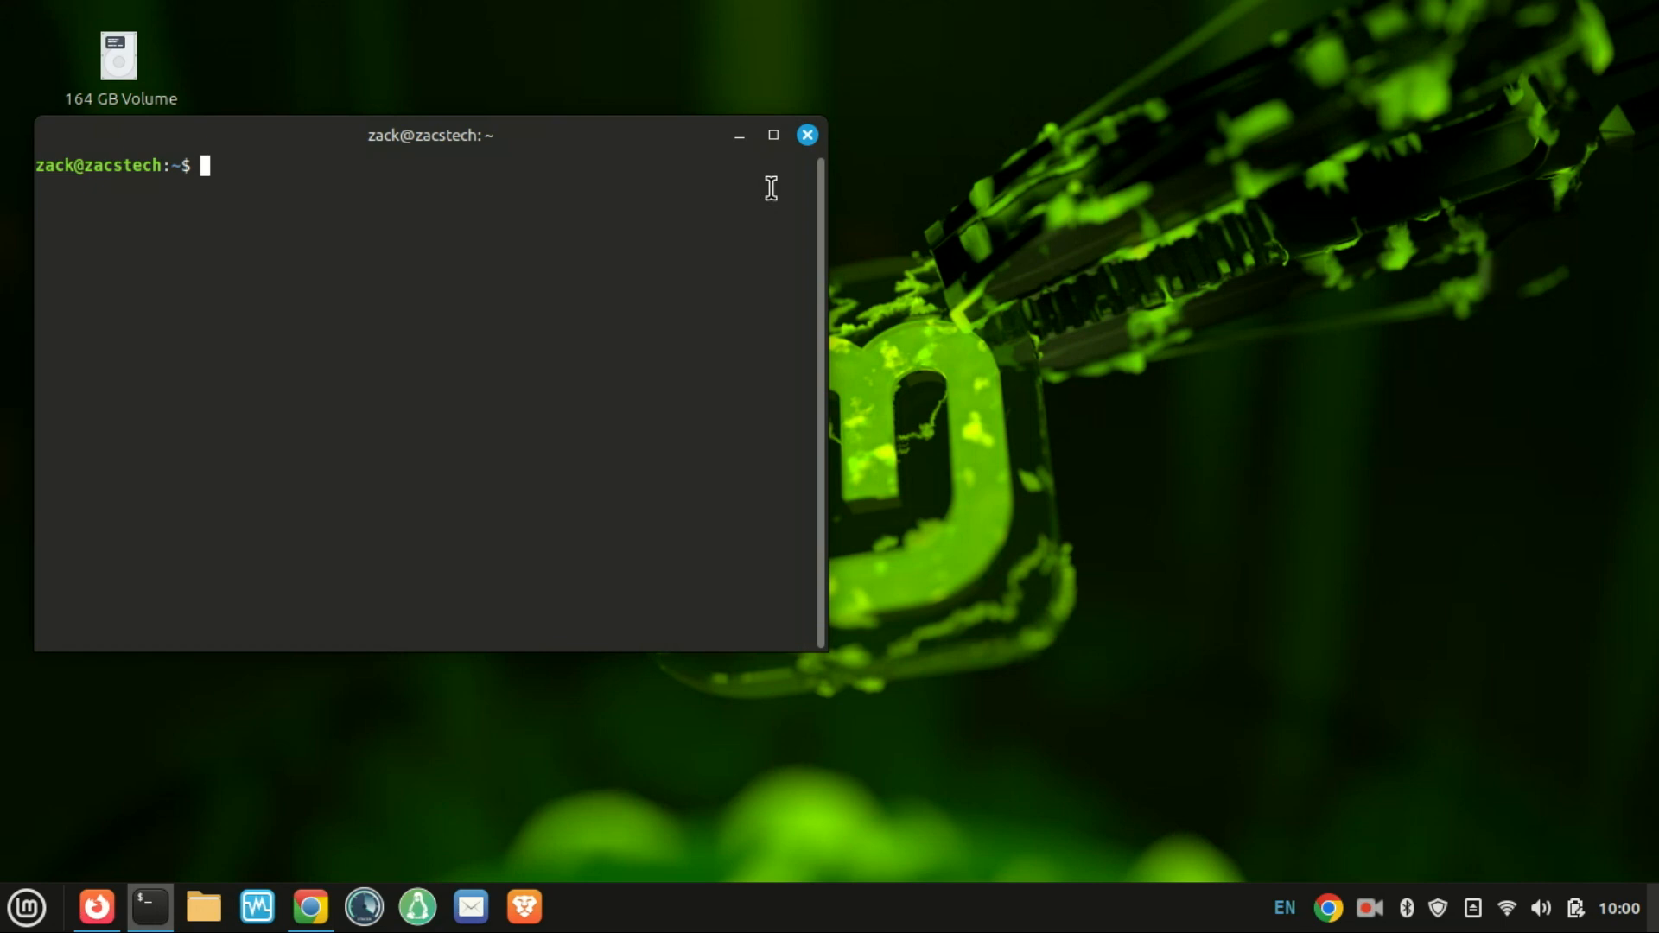
pyautogui.click(773, 135)
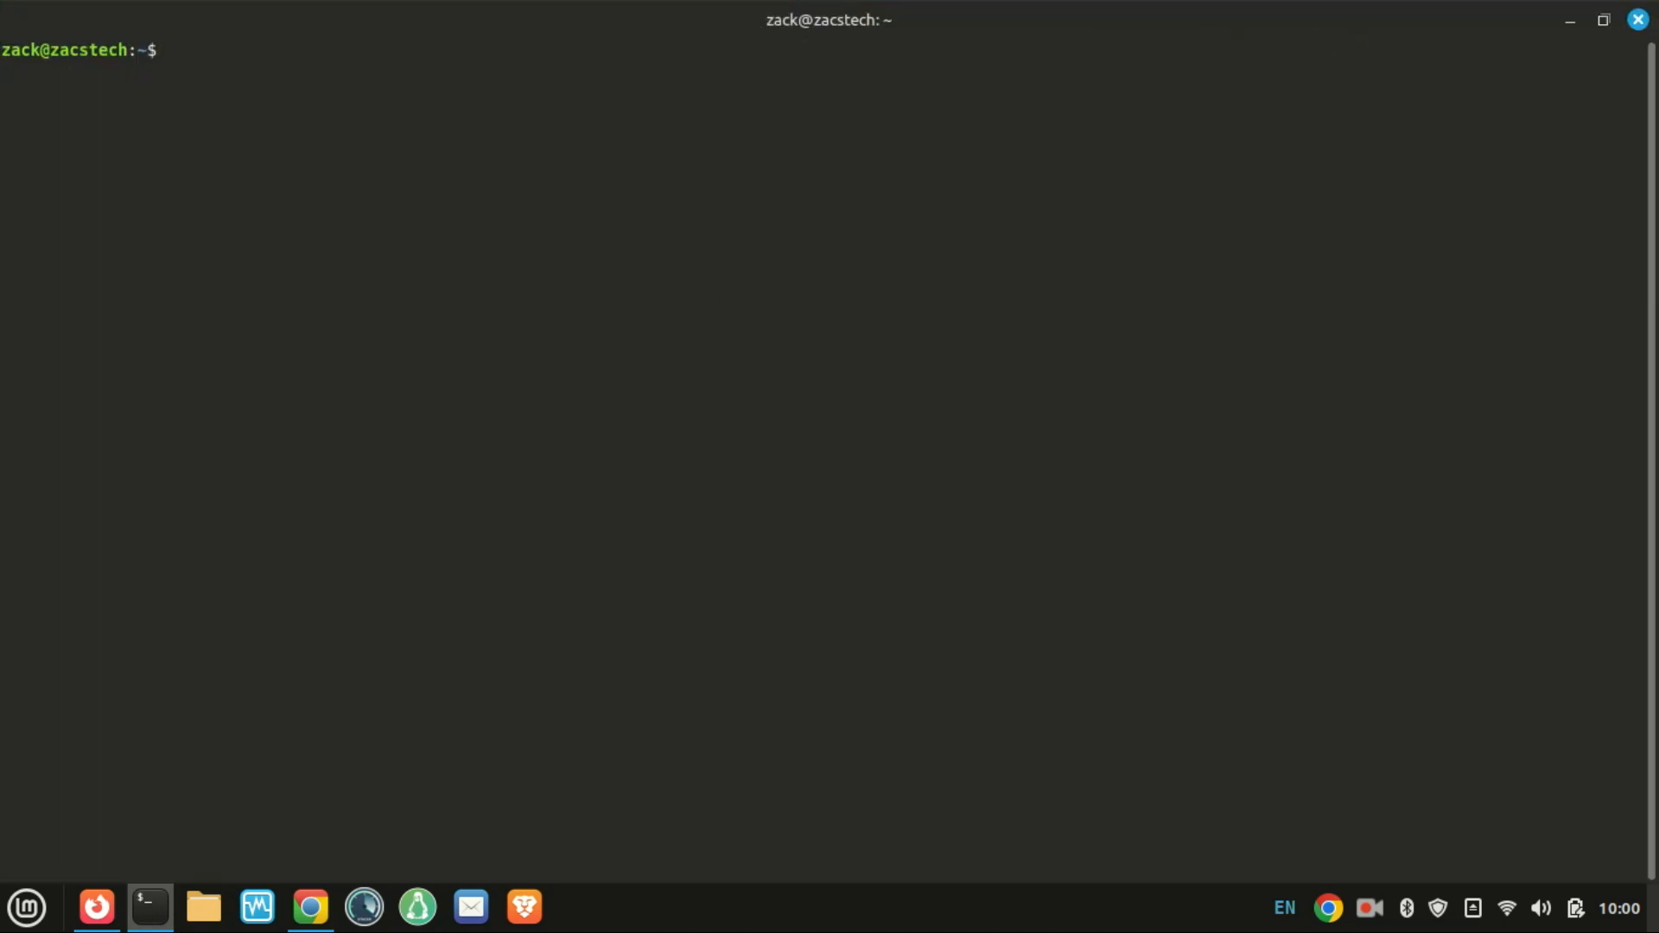
# Step: Run lscpu and highlight the CPU op-mode and Intel Core i5-1035G1 model name lines
pyautogui.write('lscp')
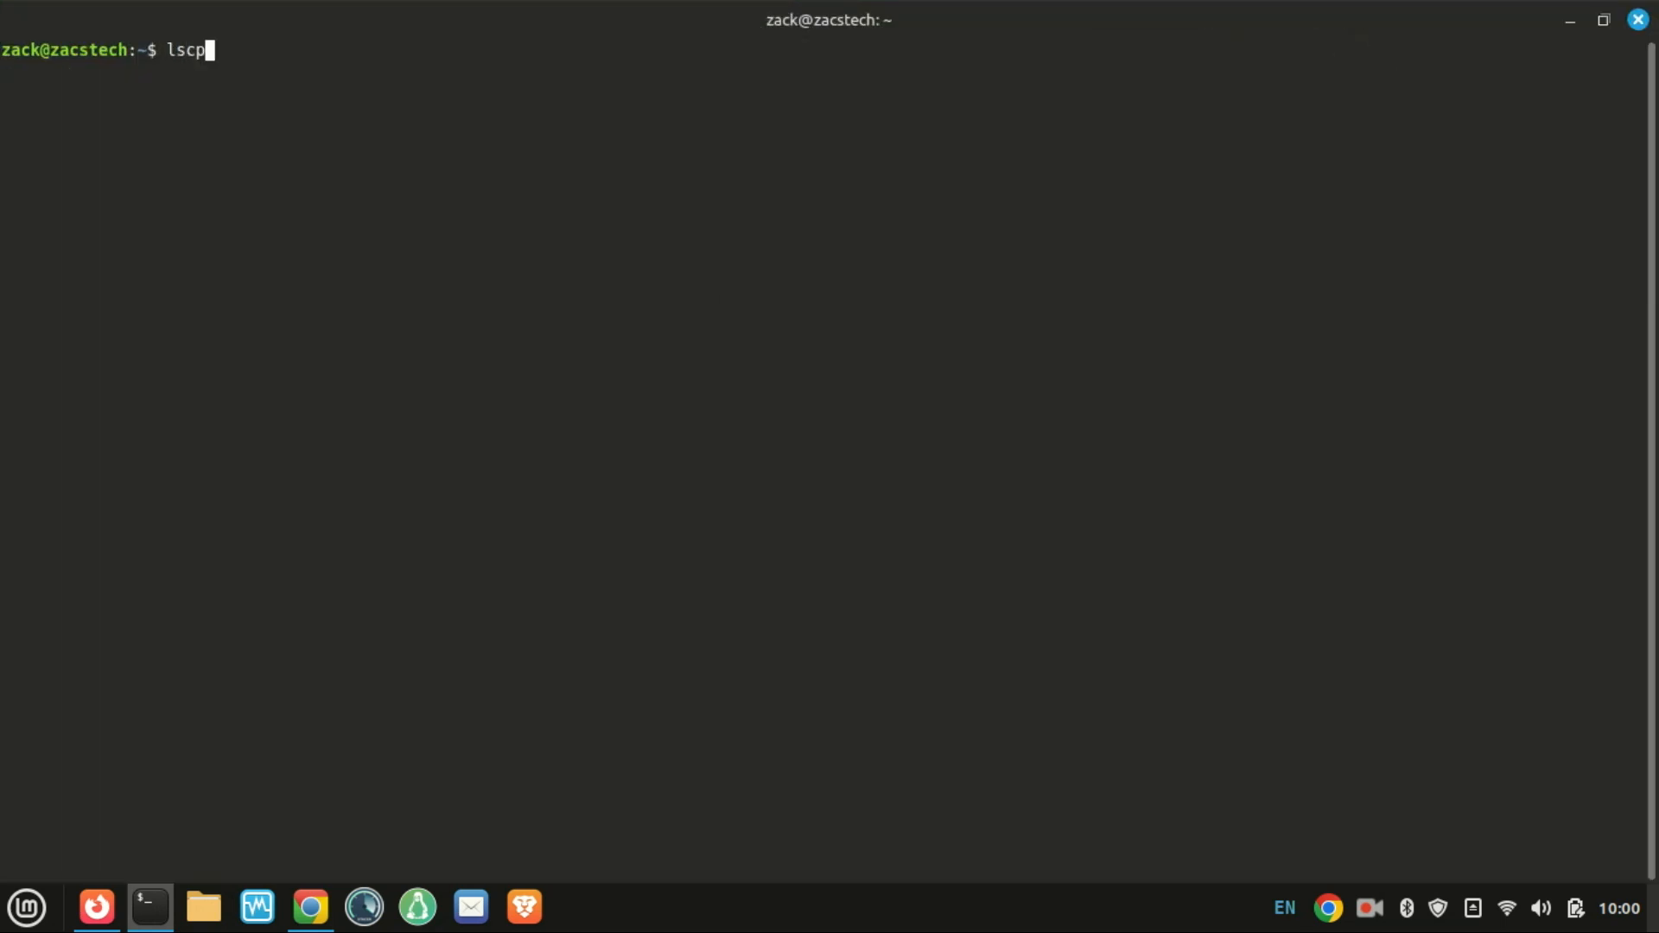
pyautogui.press('Return')
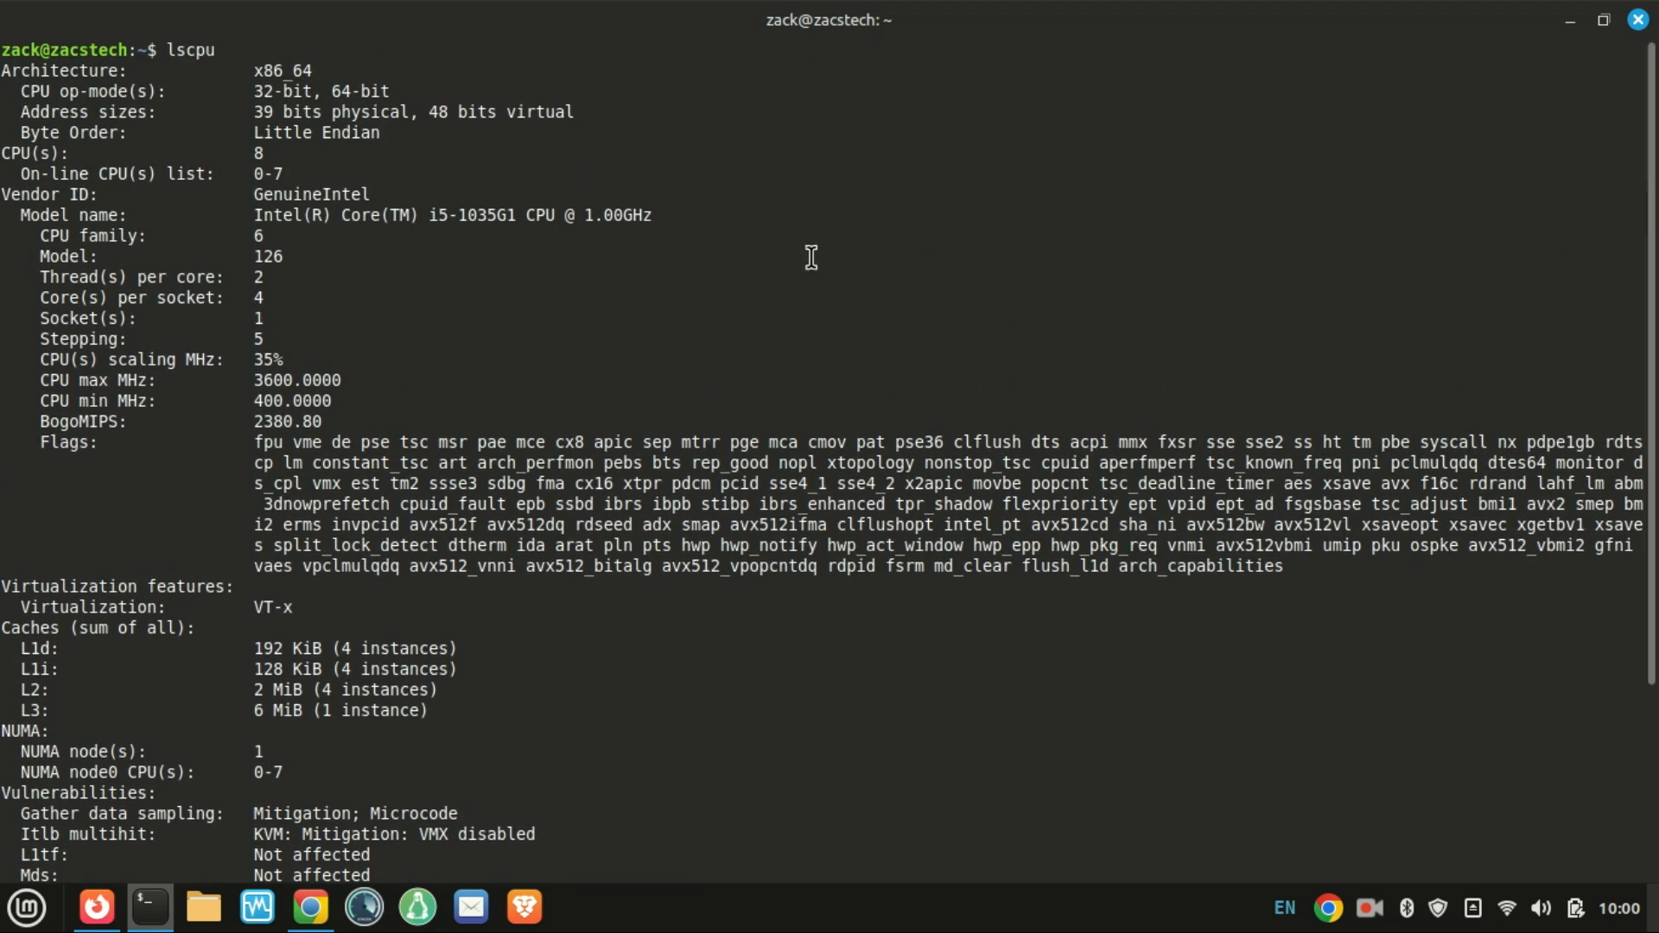
pyautogui.moveTo(7, 77)
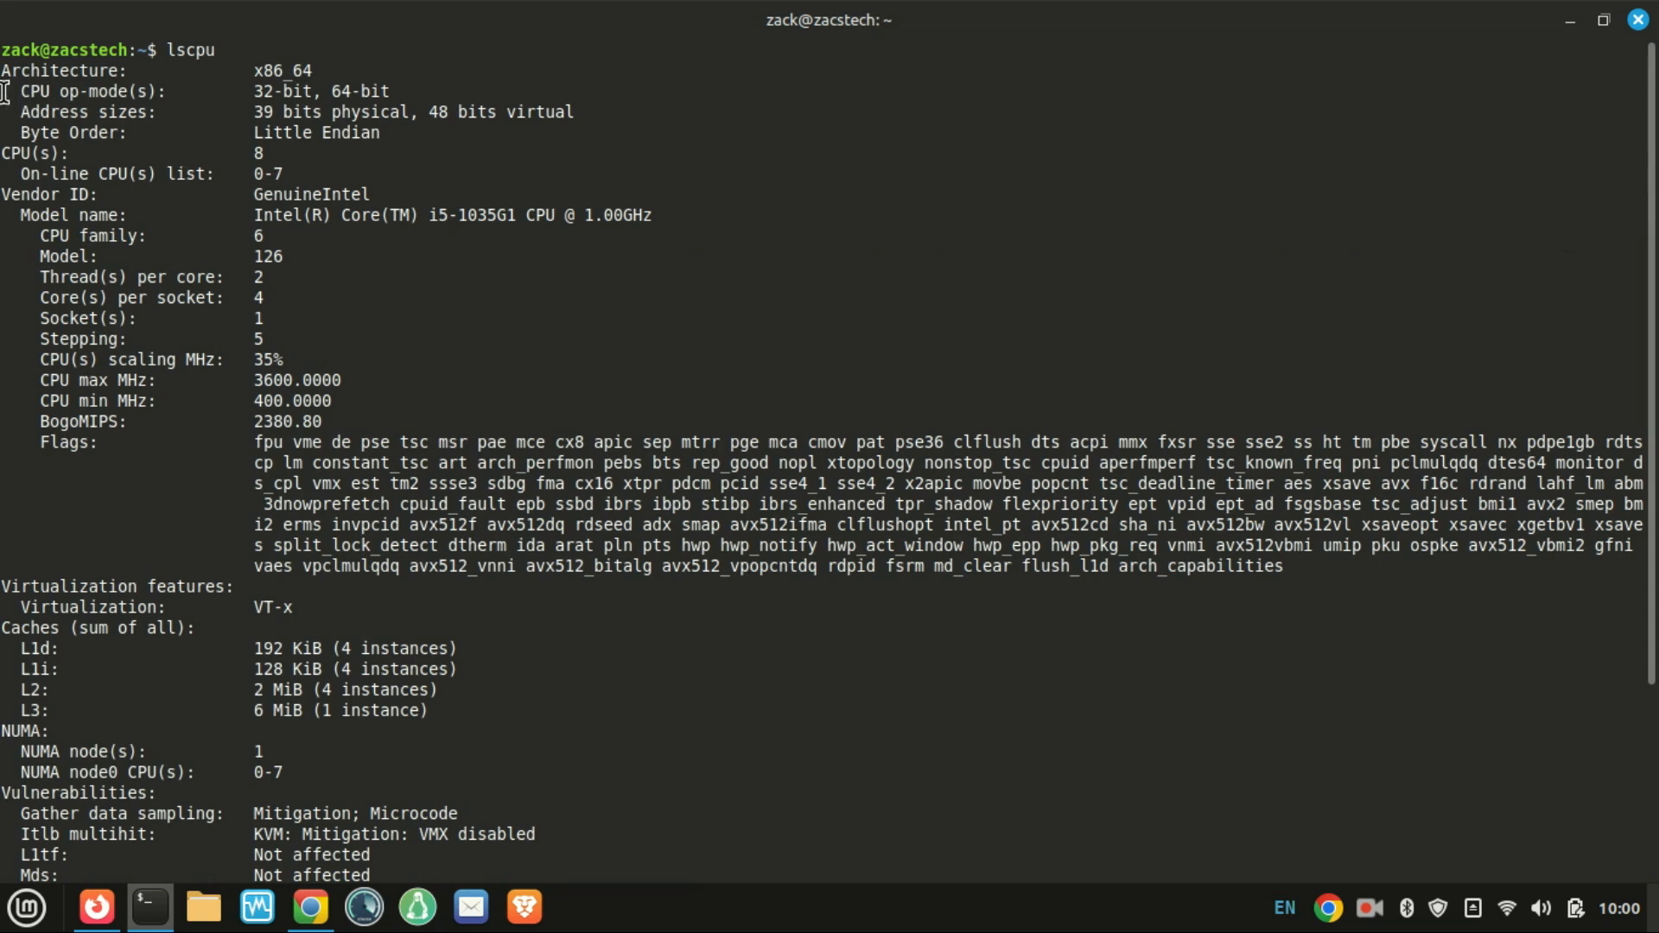
pyautogui.doubleClick(104, 90)
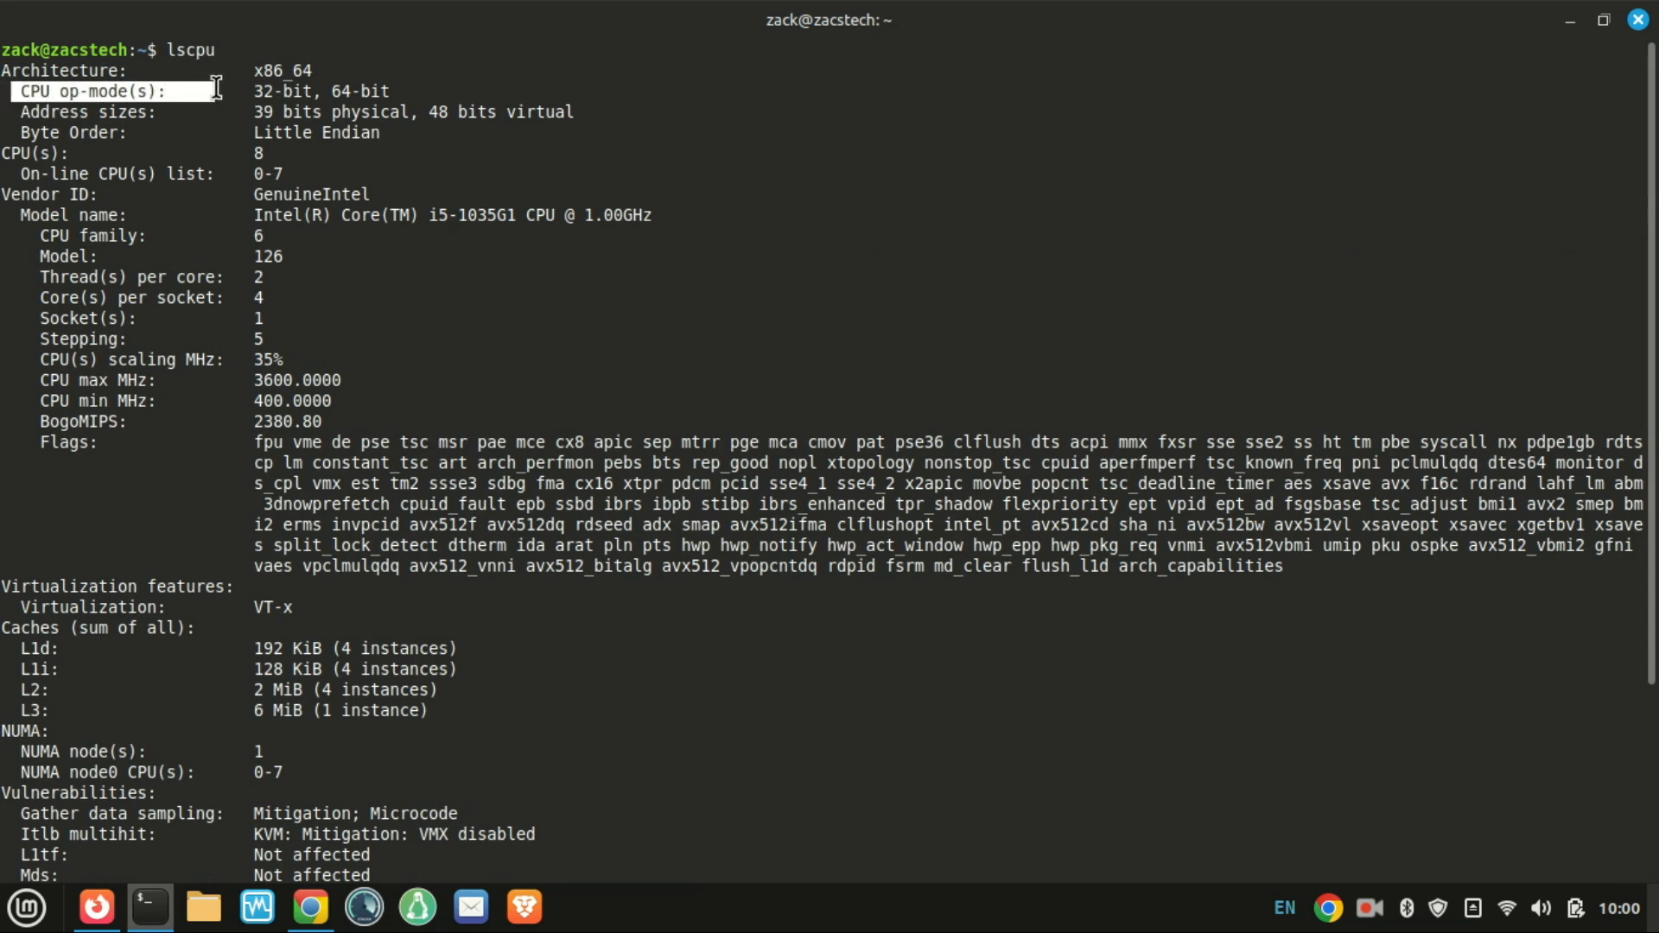
pyautogui.moveTo(104, 145)
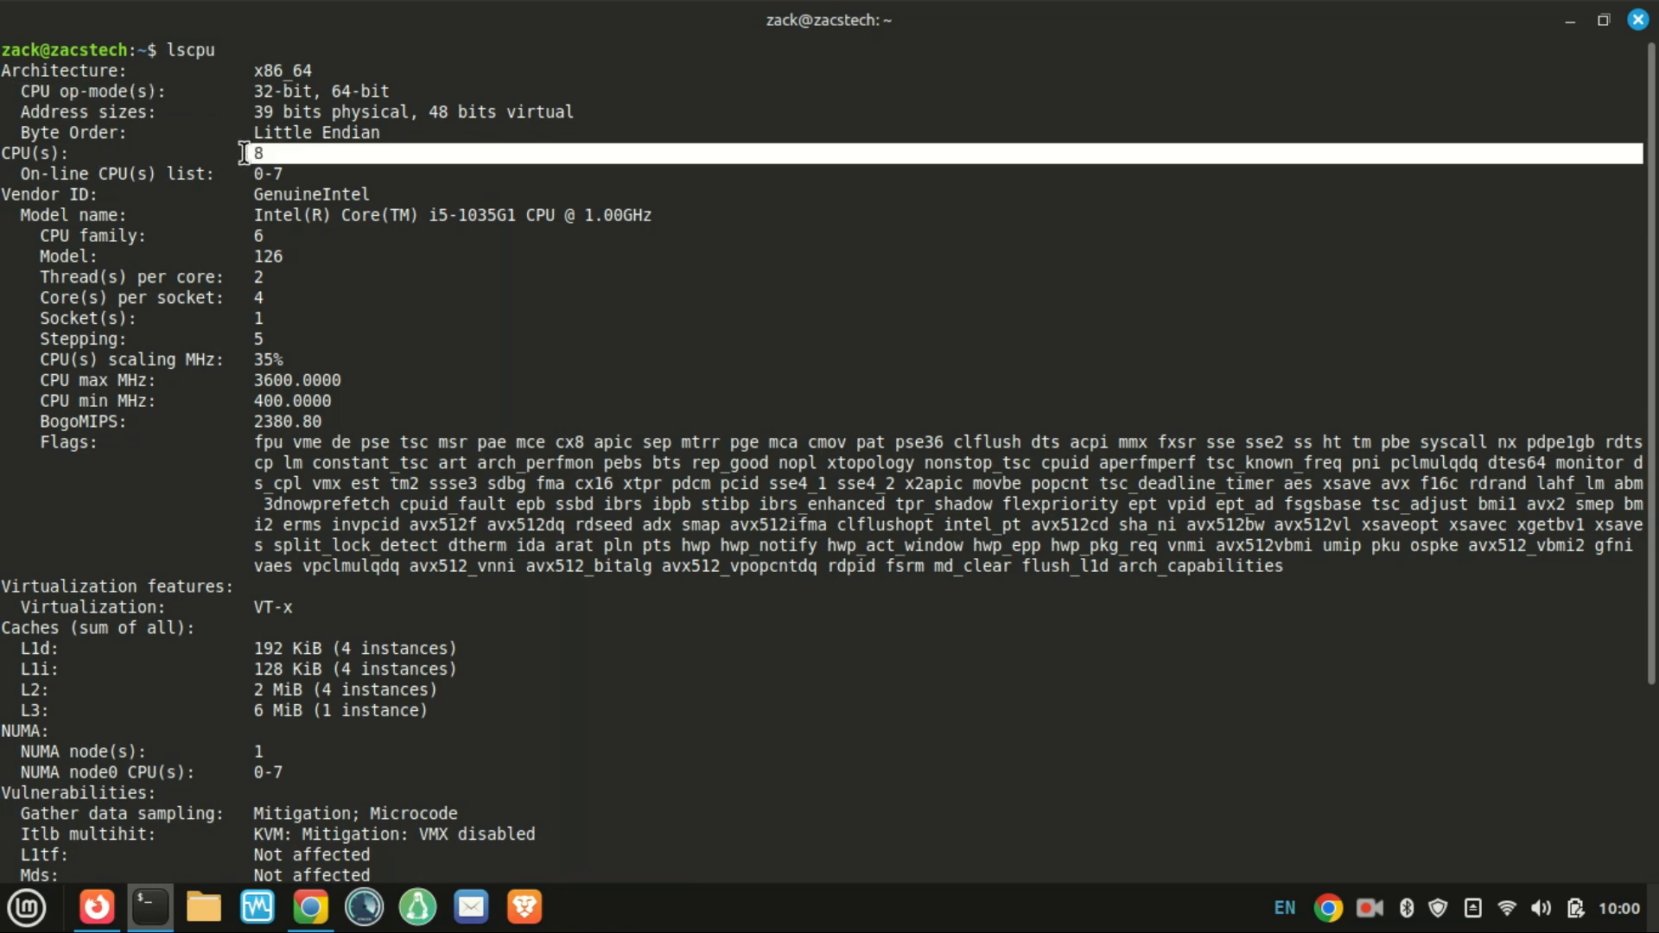
pyautogui.moveTo(280, 194)
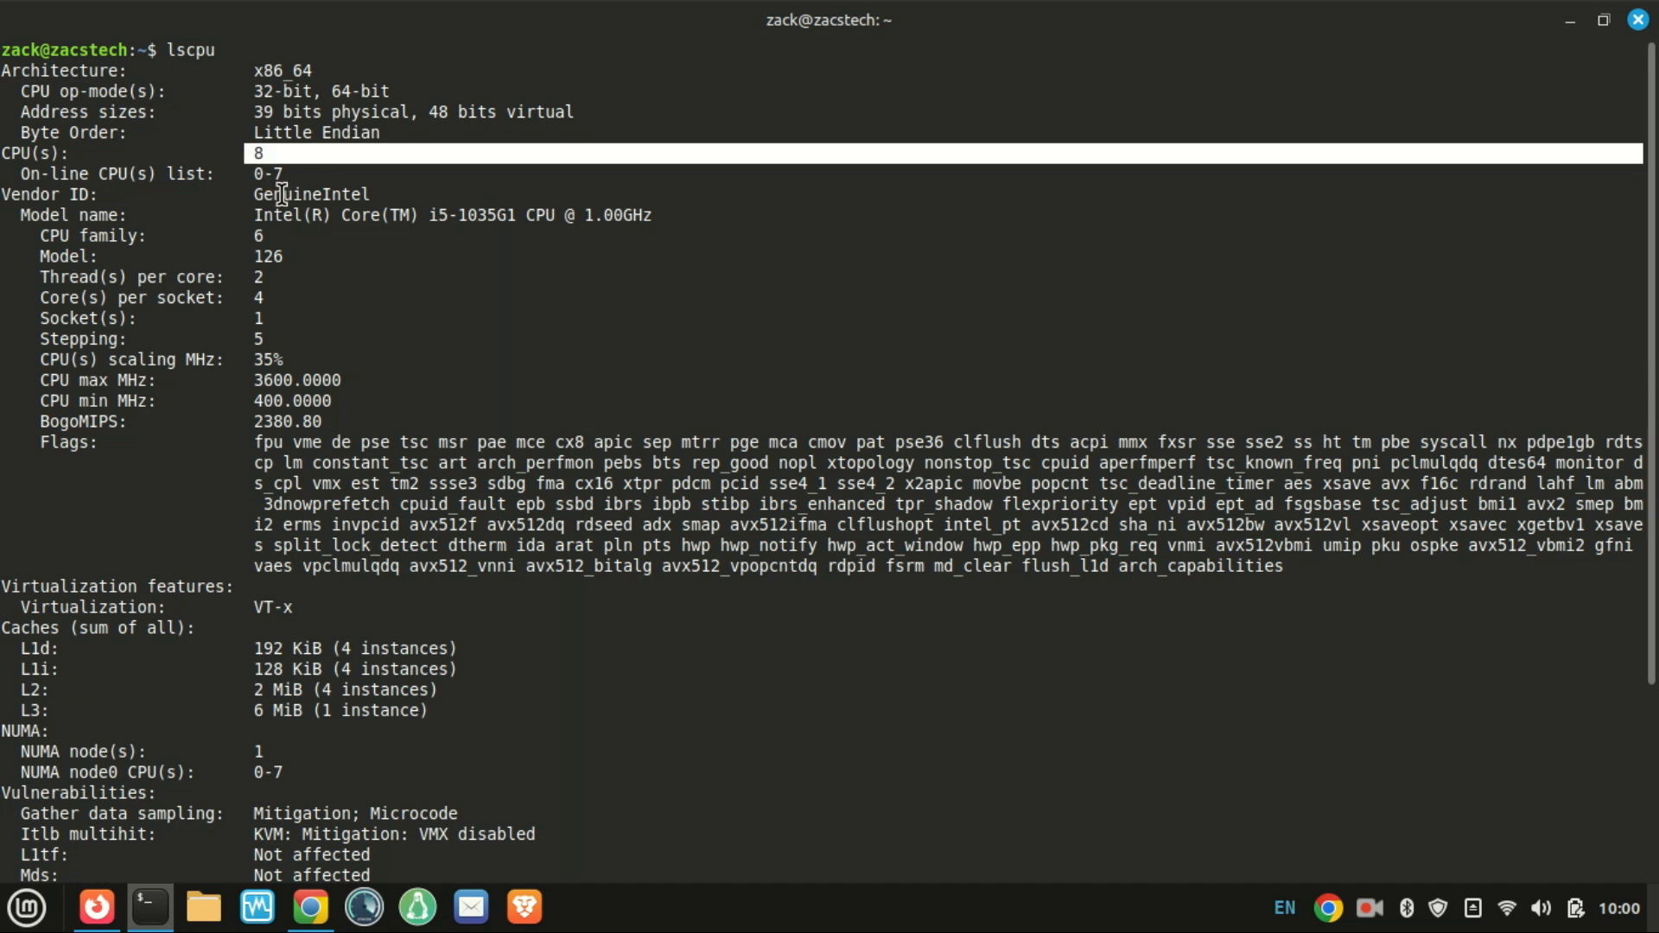
pyautogui.doubleClick(275, 215)
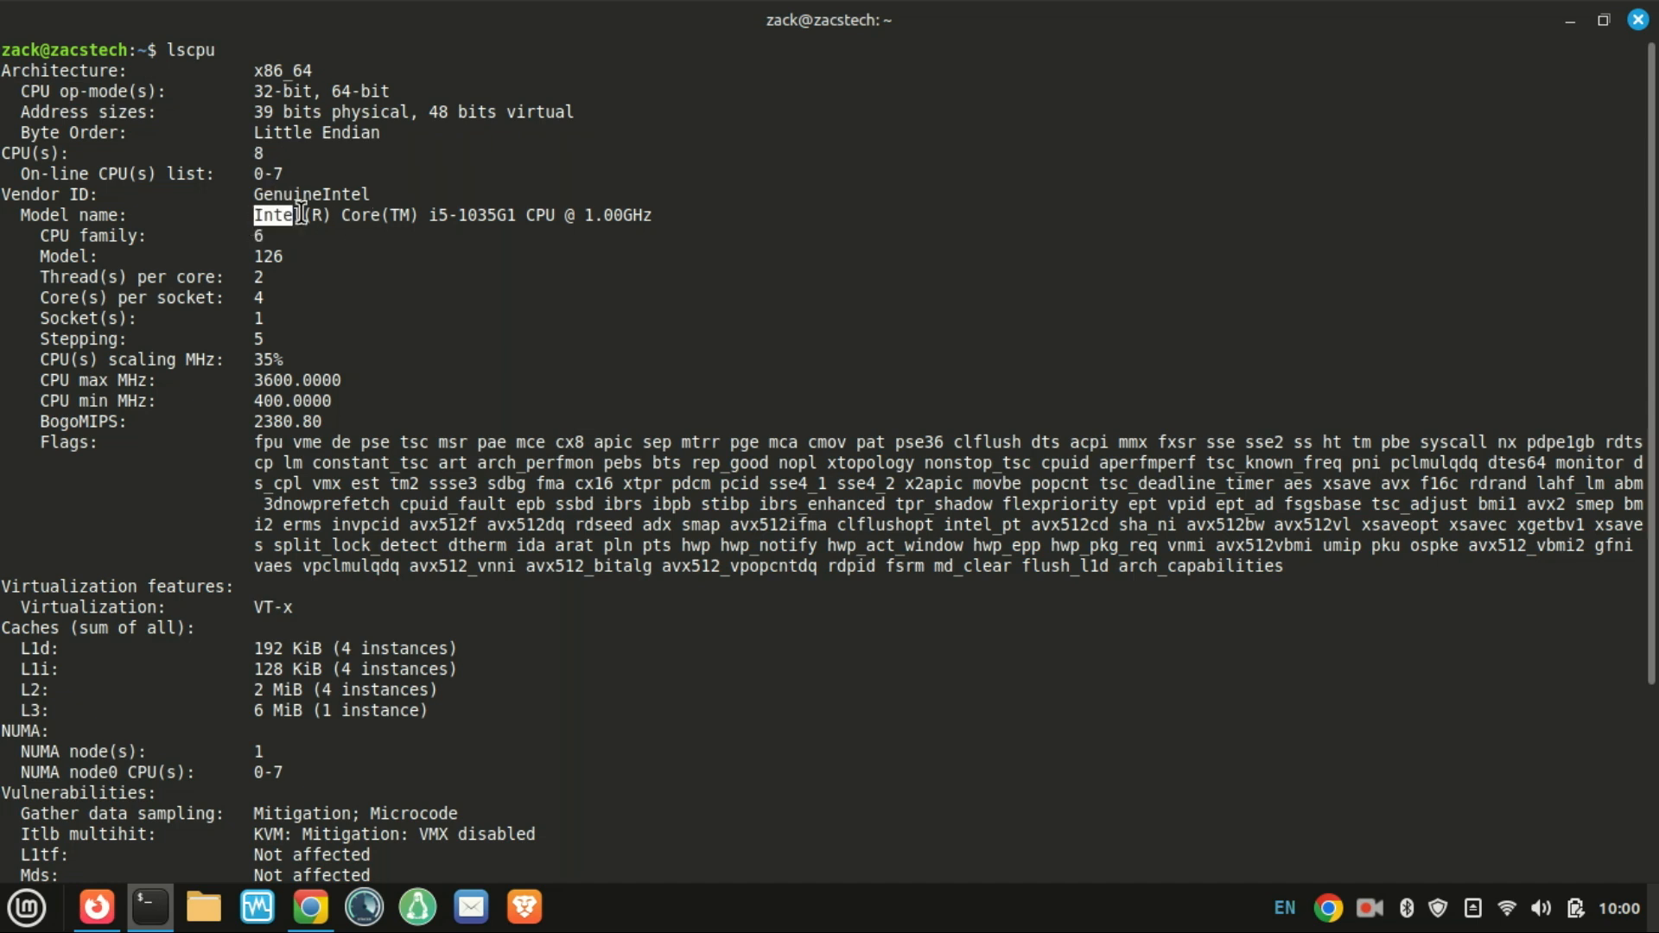
pyautogui.moveTo(254, 216); pyautogui.dragTo(662, 215)
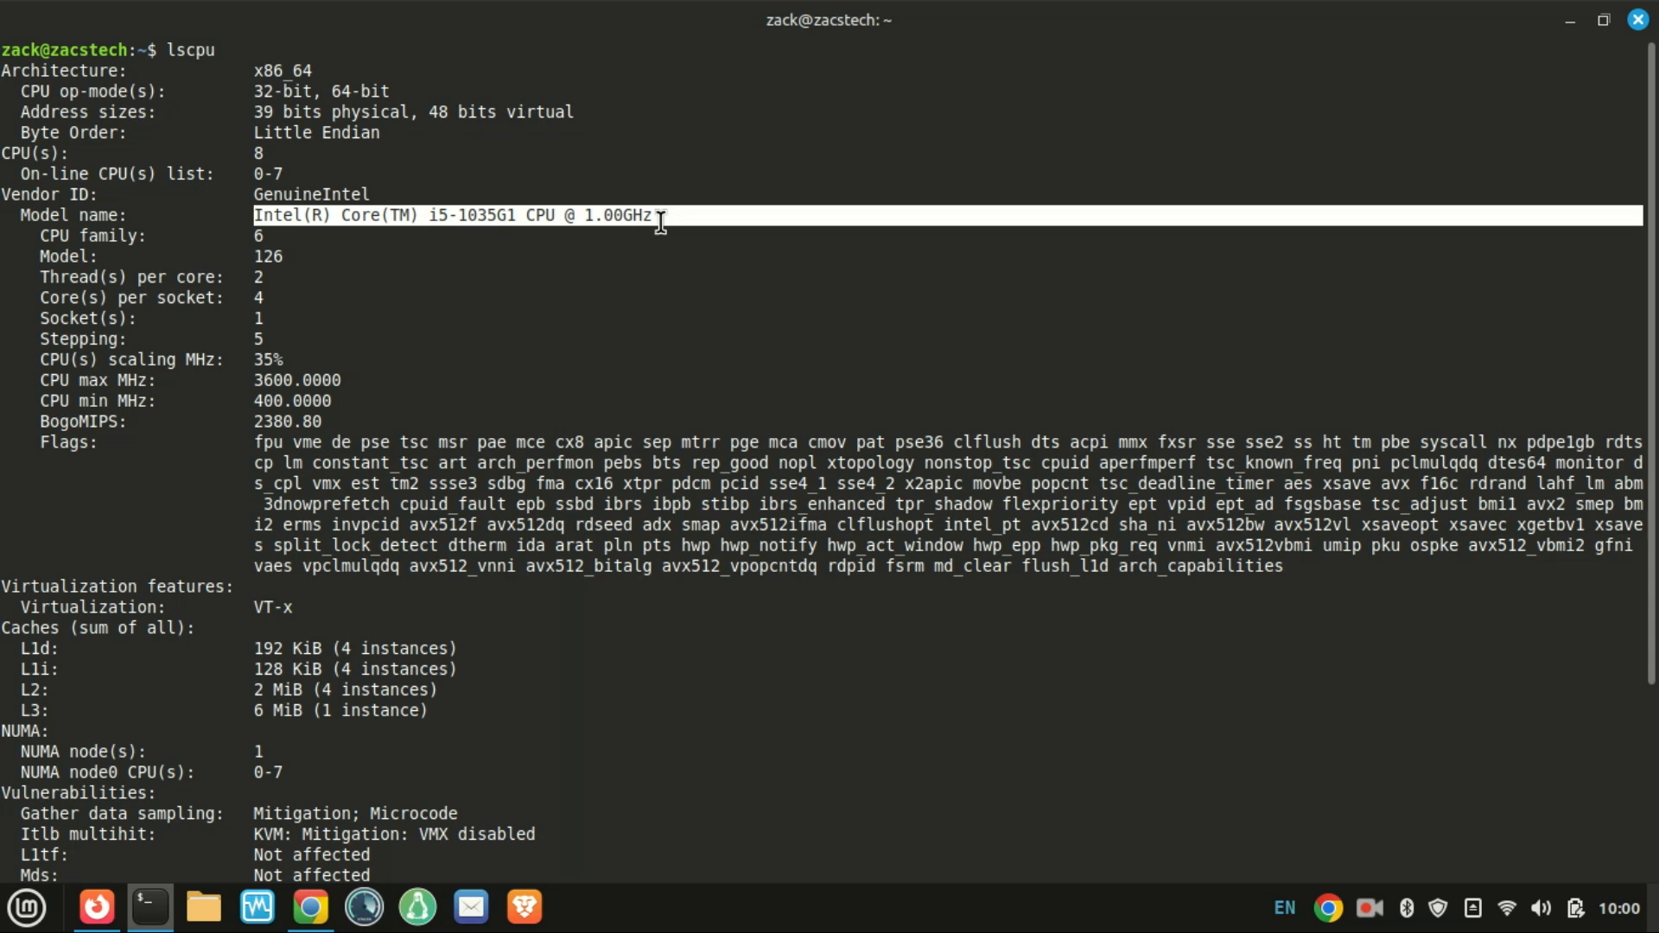
pyautogui.scroll(-3)
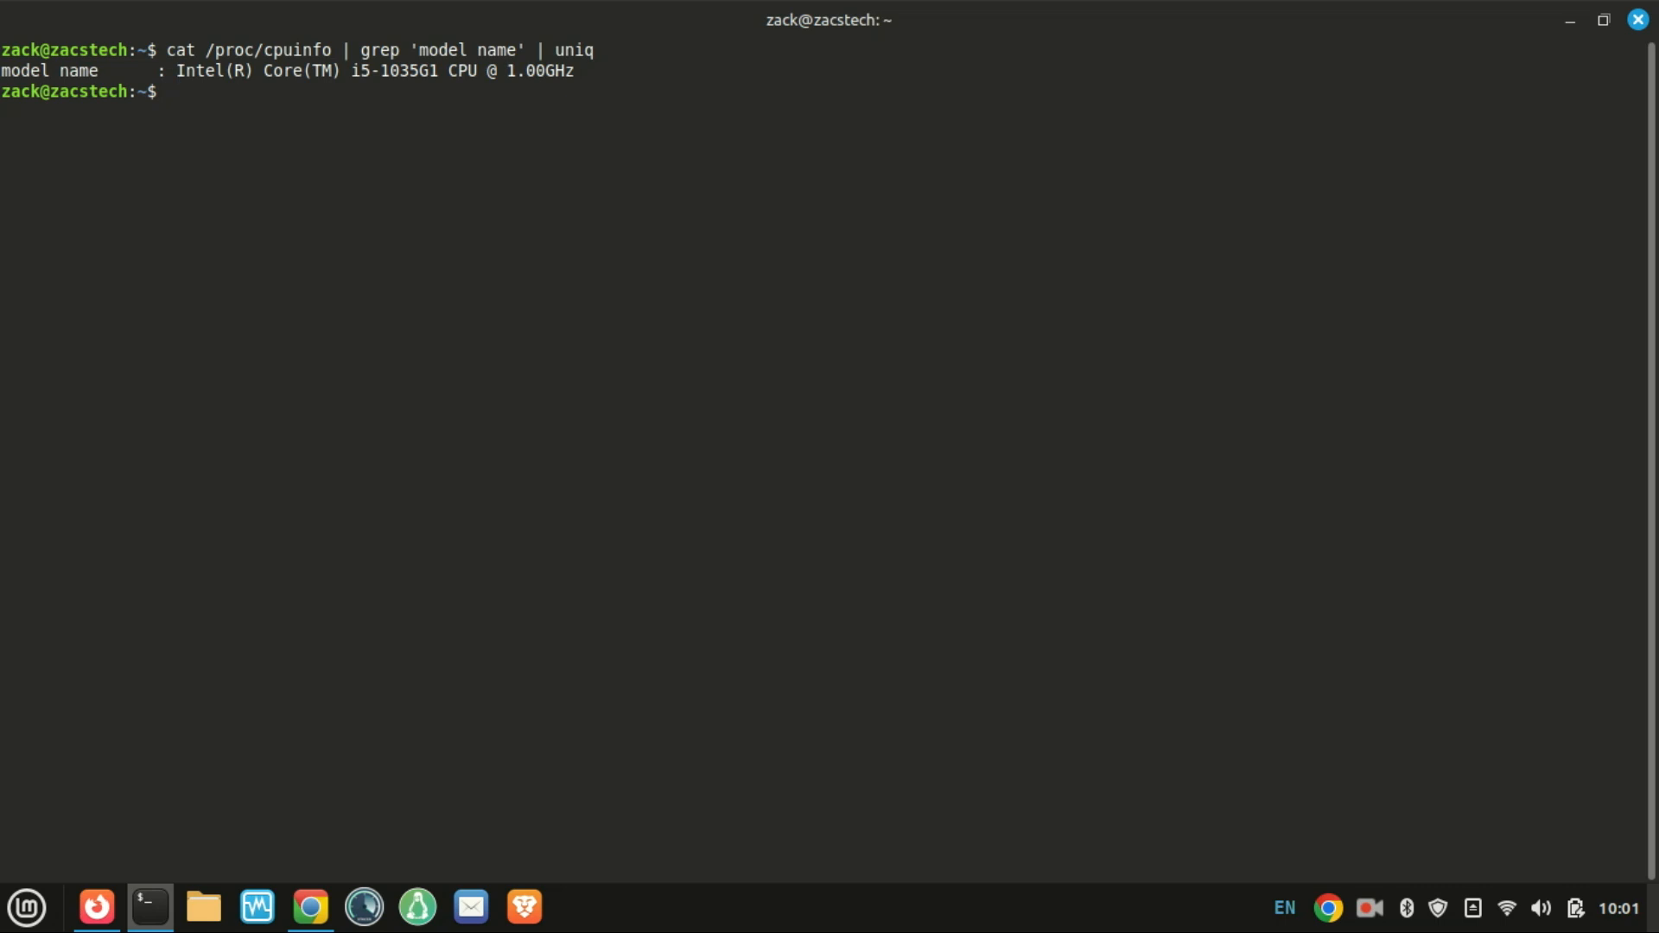
# Step: Enter the command 'sudo apt install htop' at the prompt
pyautogui.write('sudo apt install htop')
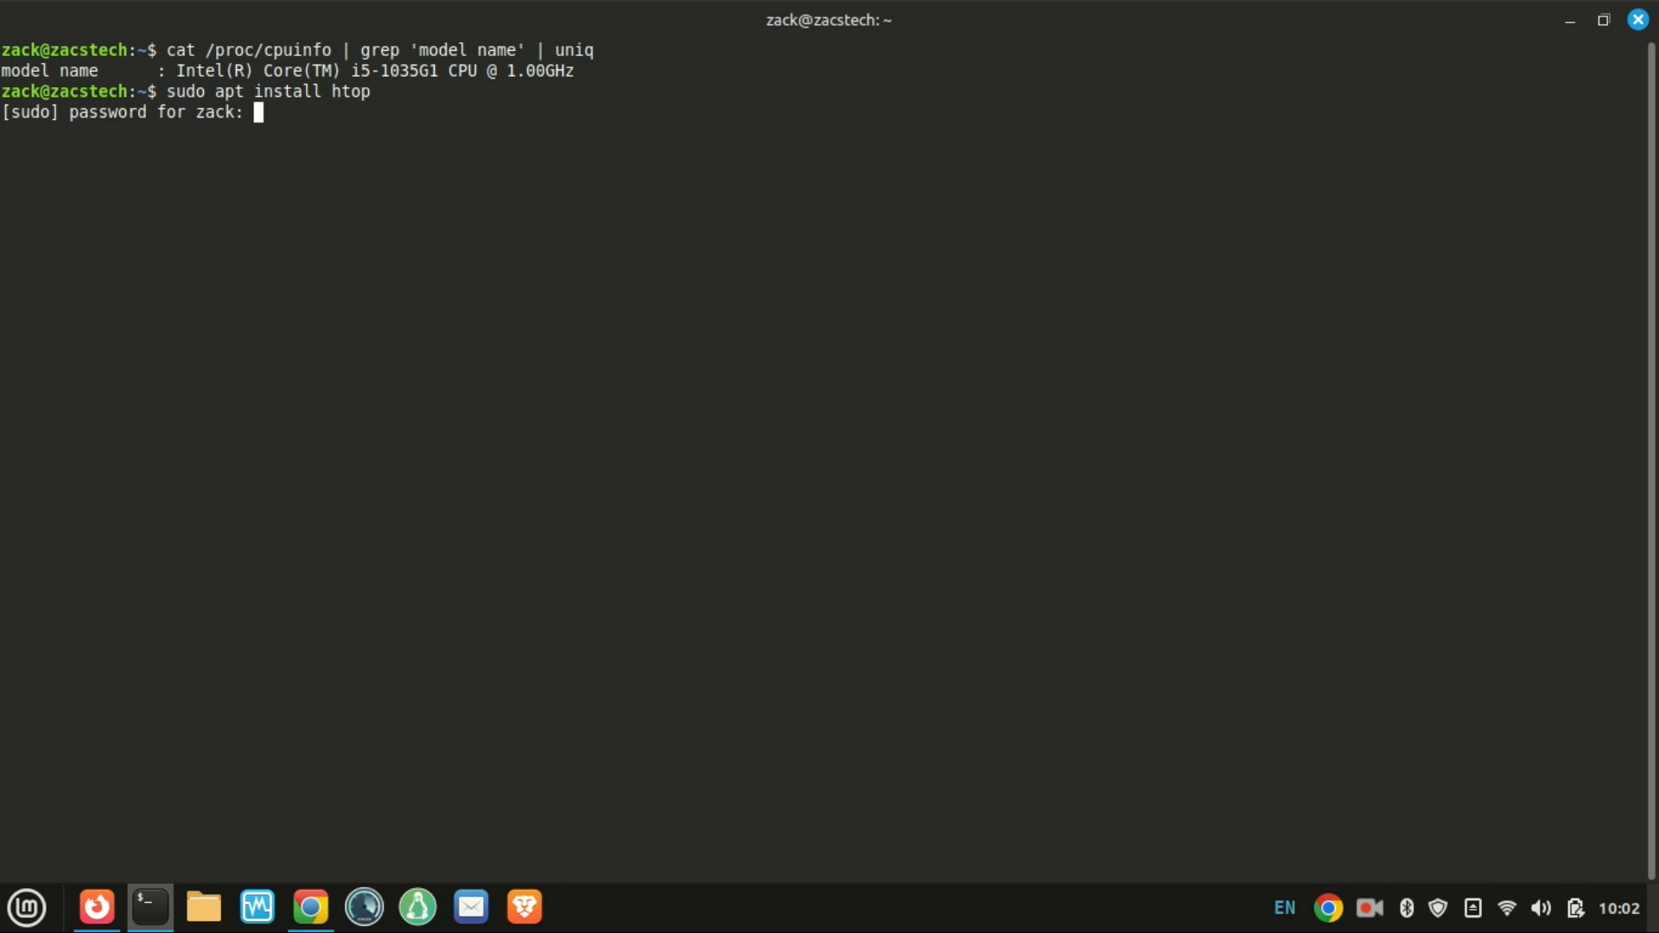
# Step: Supply the sudo password to install htop, then clear the screen
pyautogui.write('password')
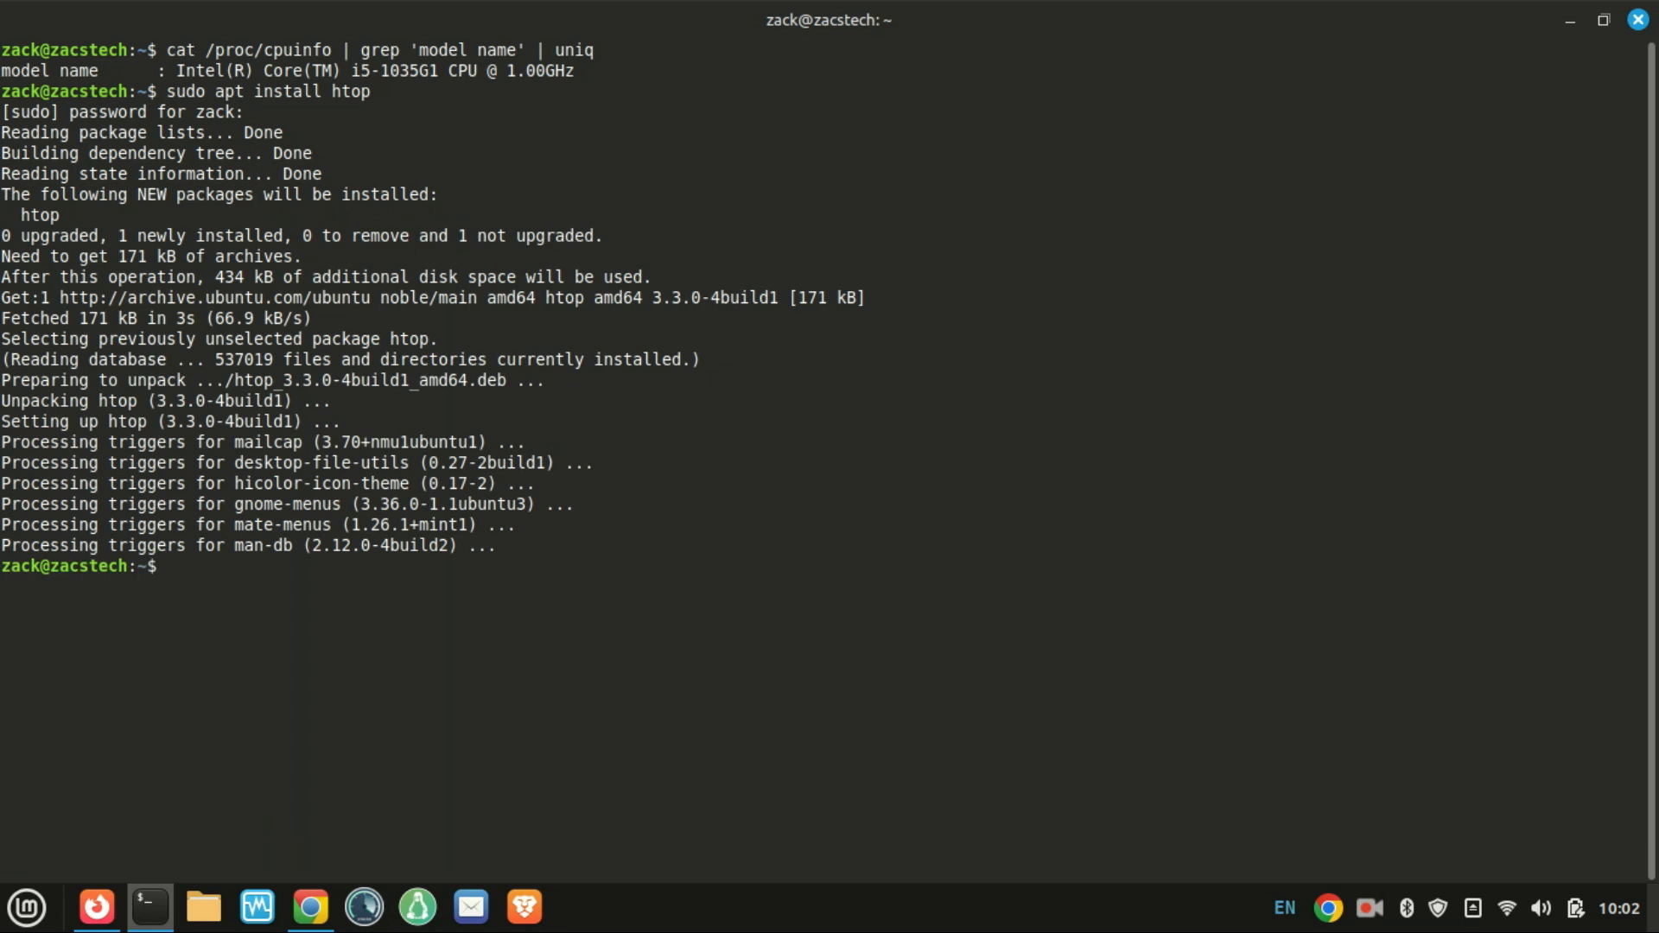
pyautogui.write('clear')
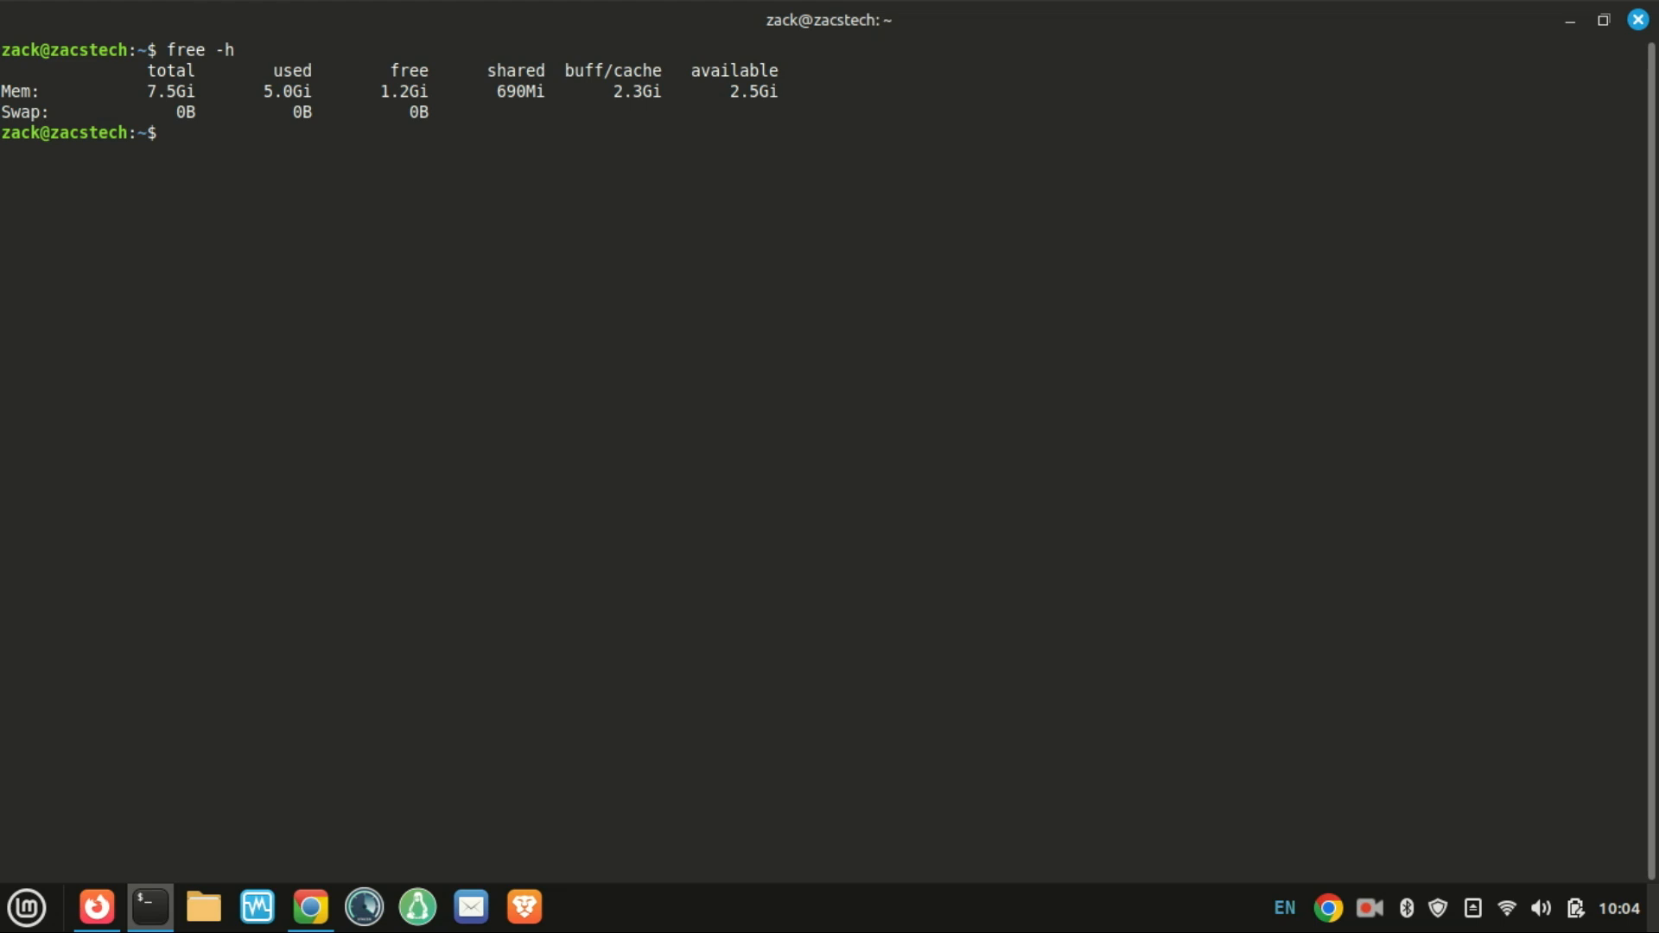
pyautogui.moveTo(359, 240)
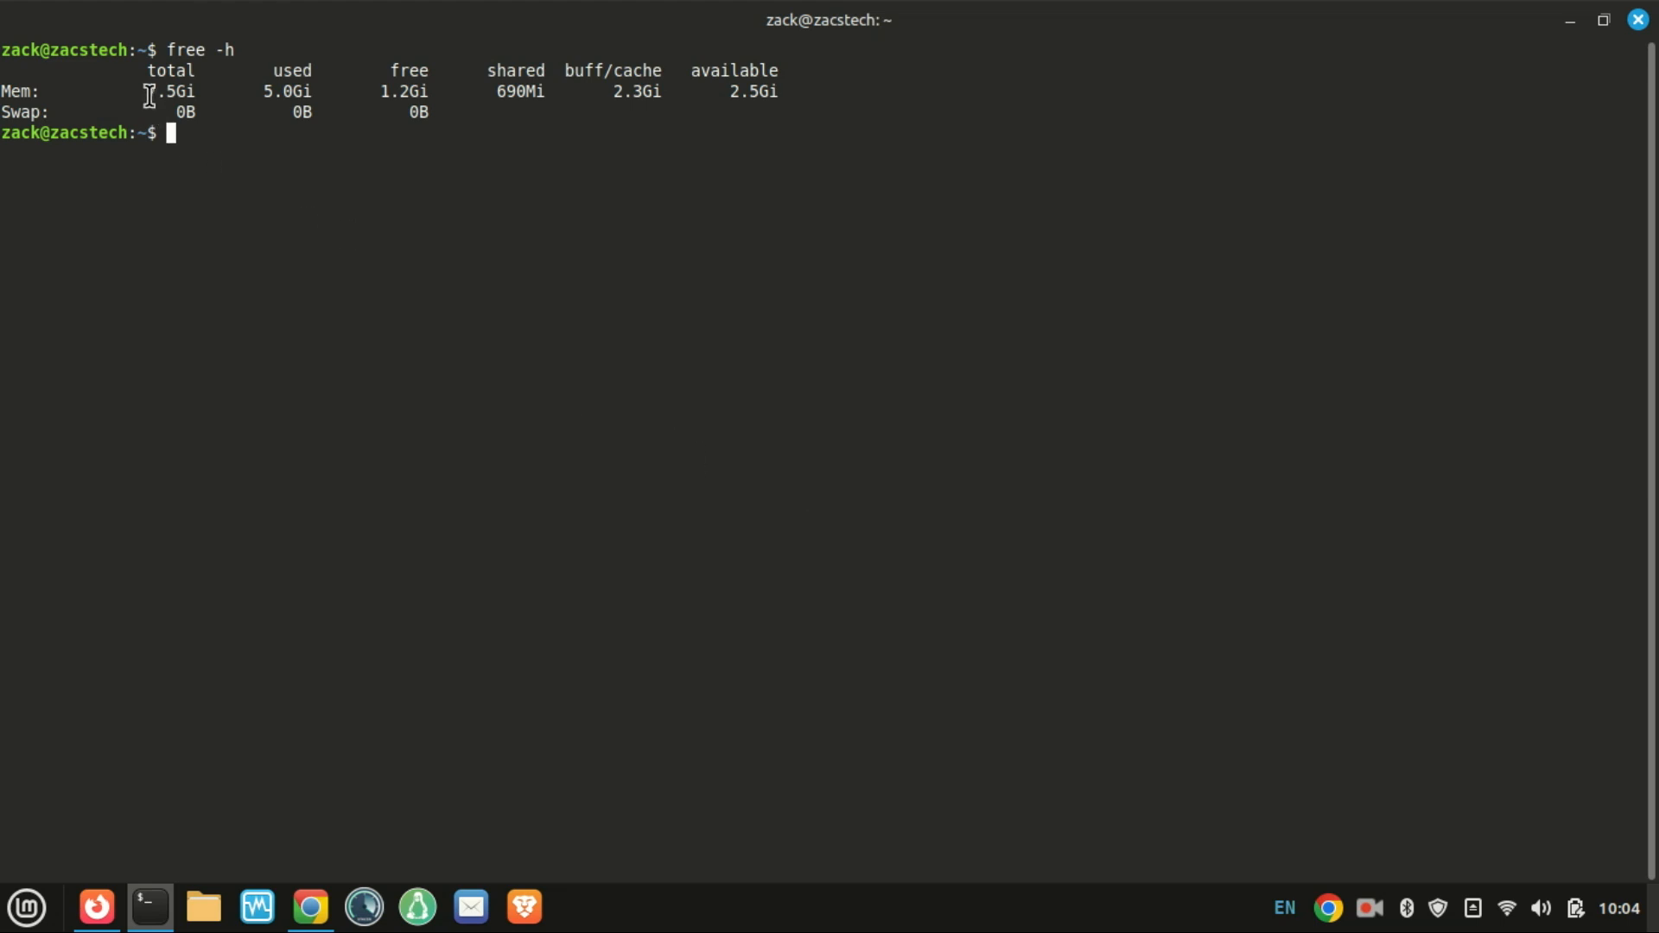
pyautogui.moveTo(268, 90)
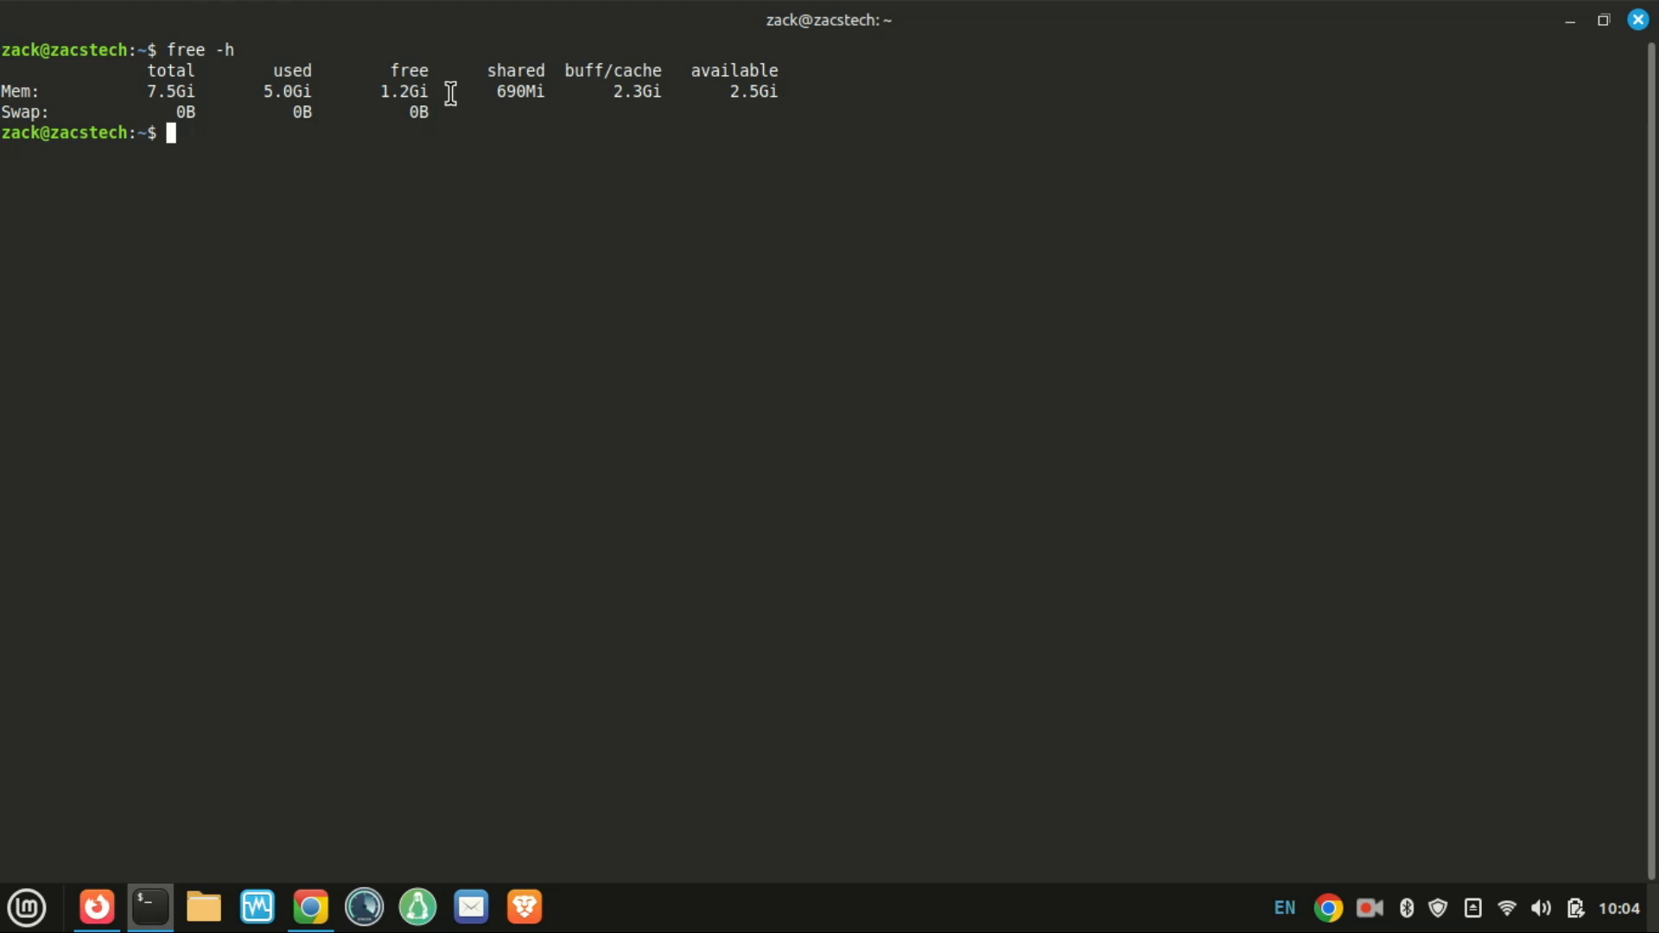
# Step: Type 'cat /proc/meminfo' below the free -h memory summary
pyautogui.write('cat /proc/meminfo')
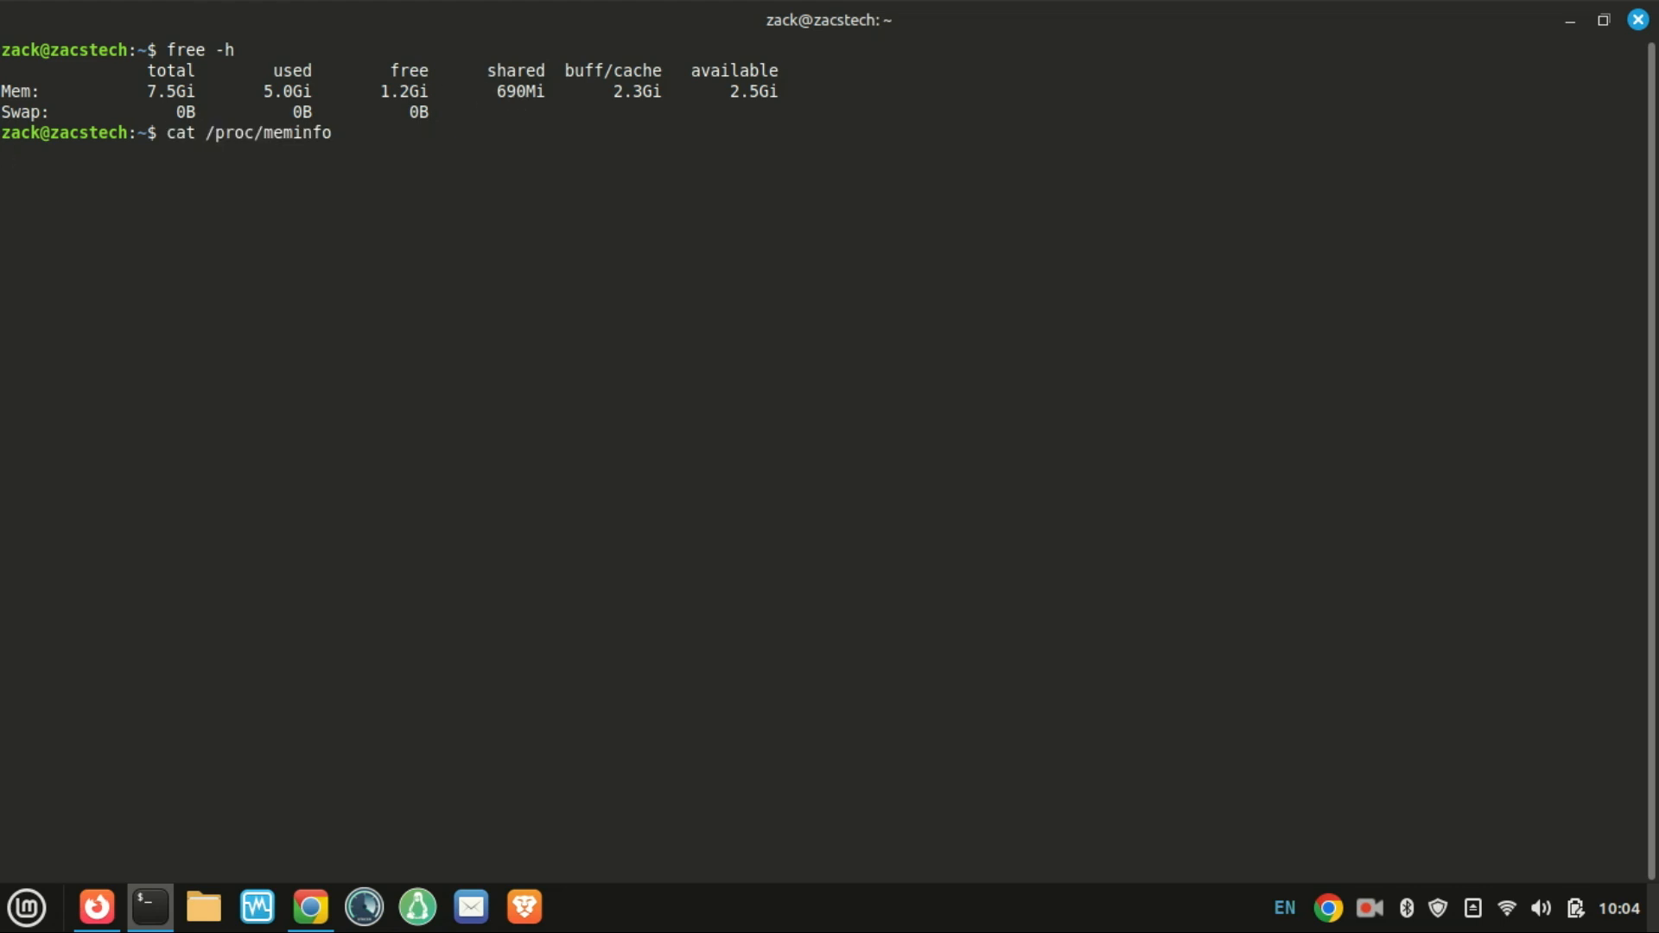
# Step: Print the /proc/meminfo statistics, then start htop for live CPU and memory usage
pyautogui.press('Return')
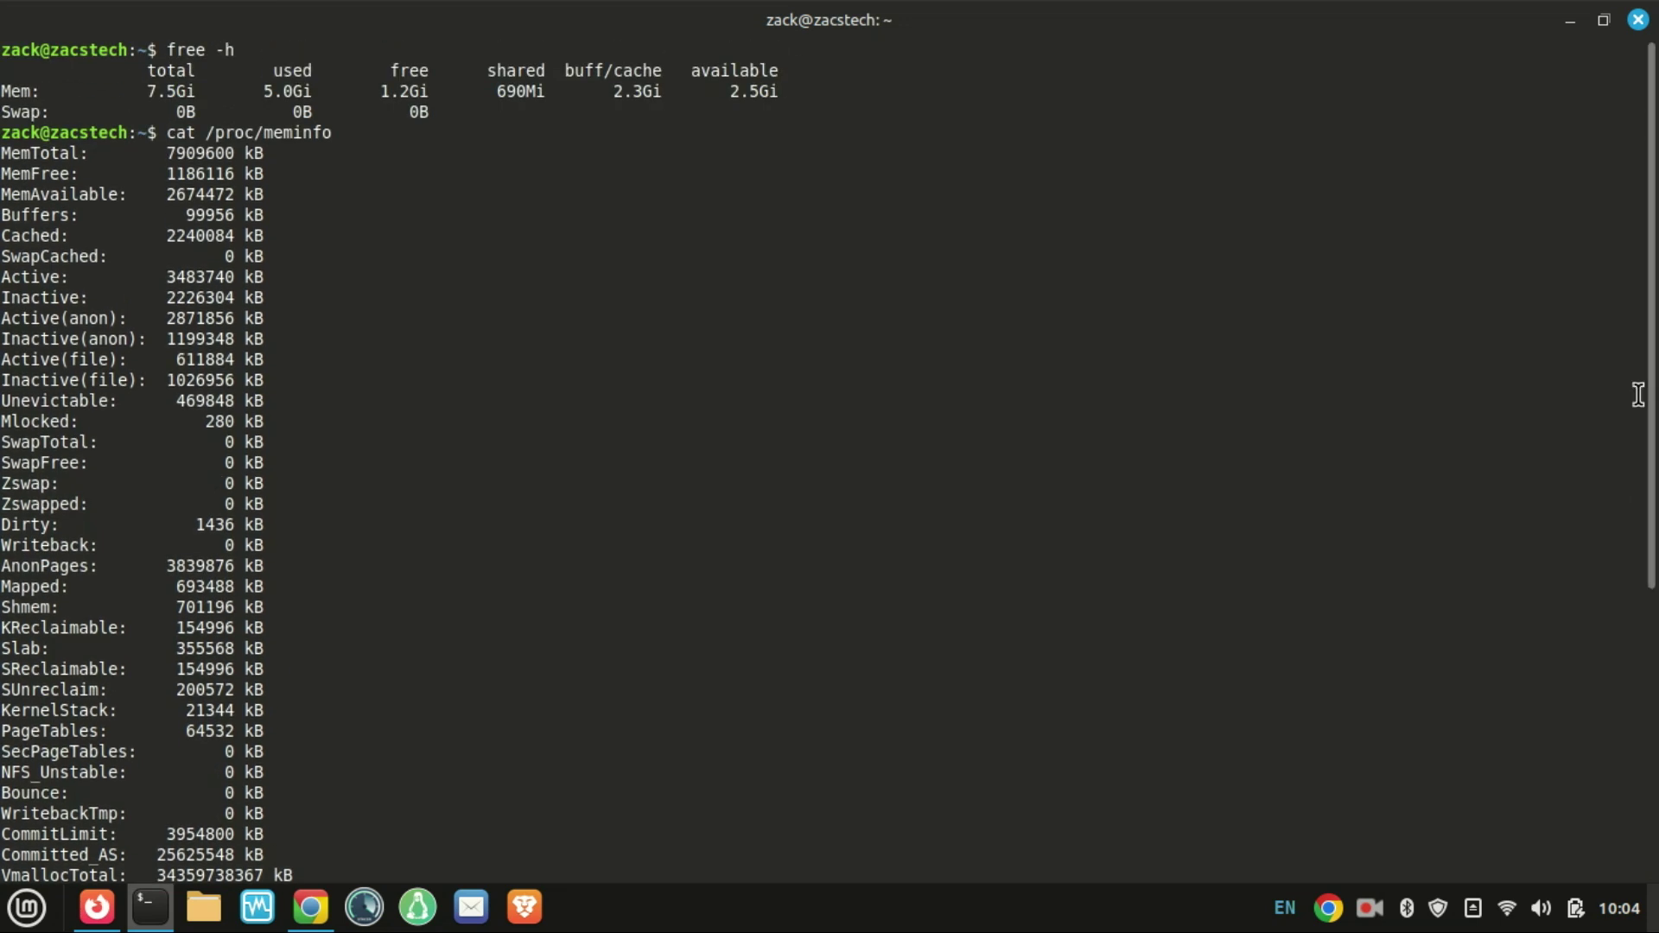
pyautogui.moveTo(153, 180)
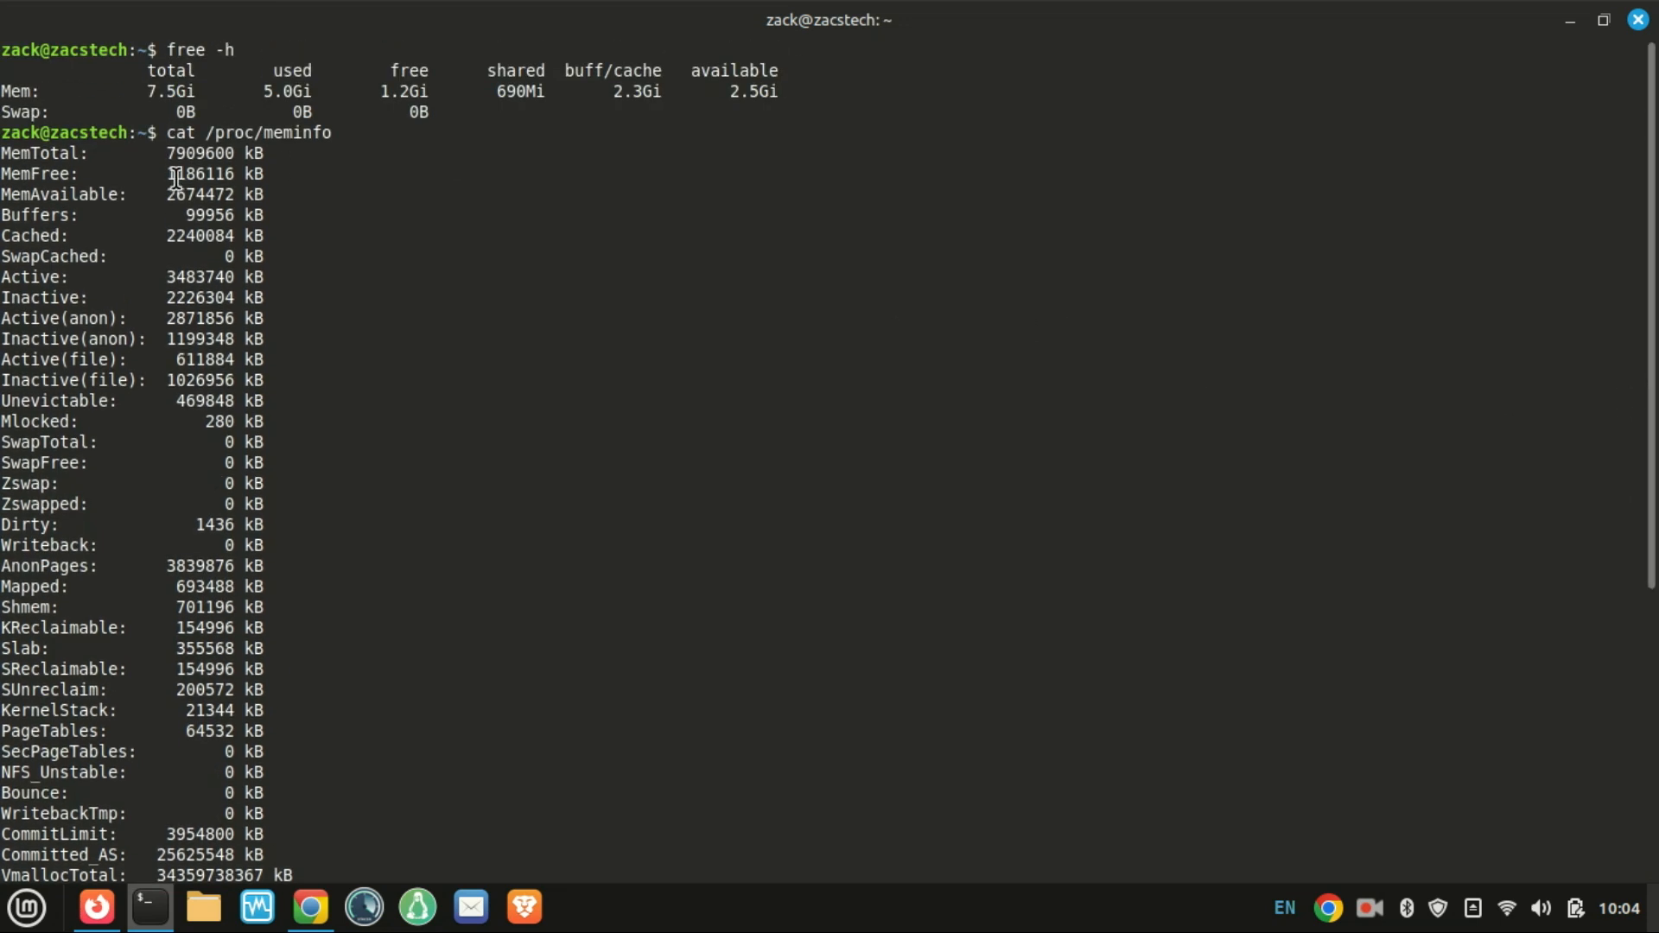
pyautogui.moveTo(170, 159)
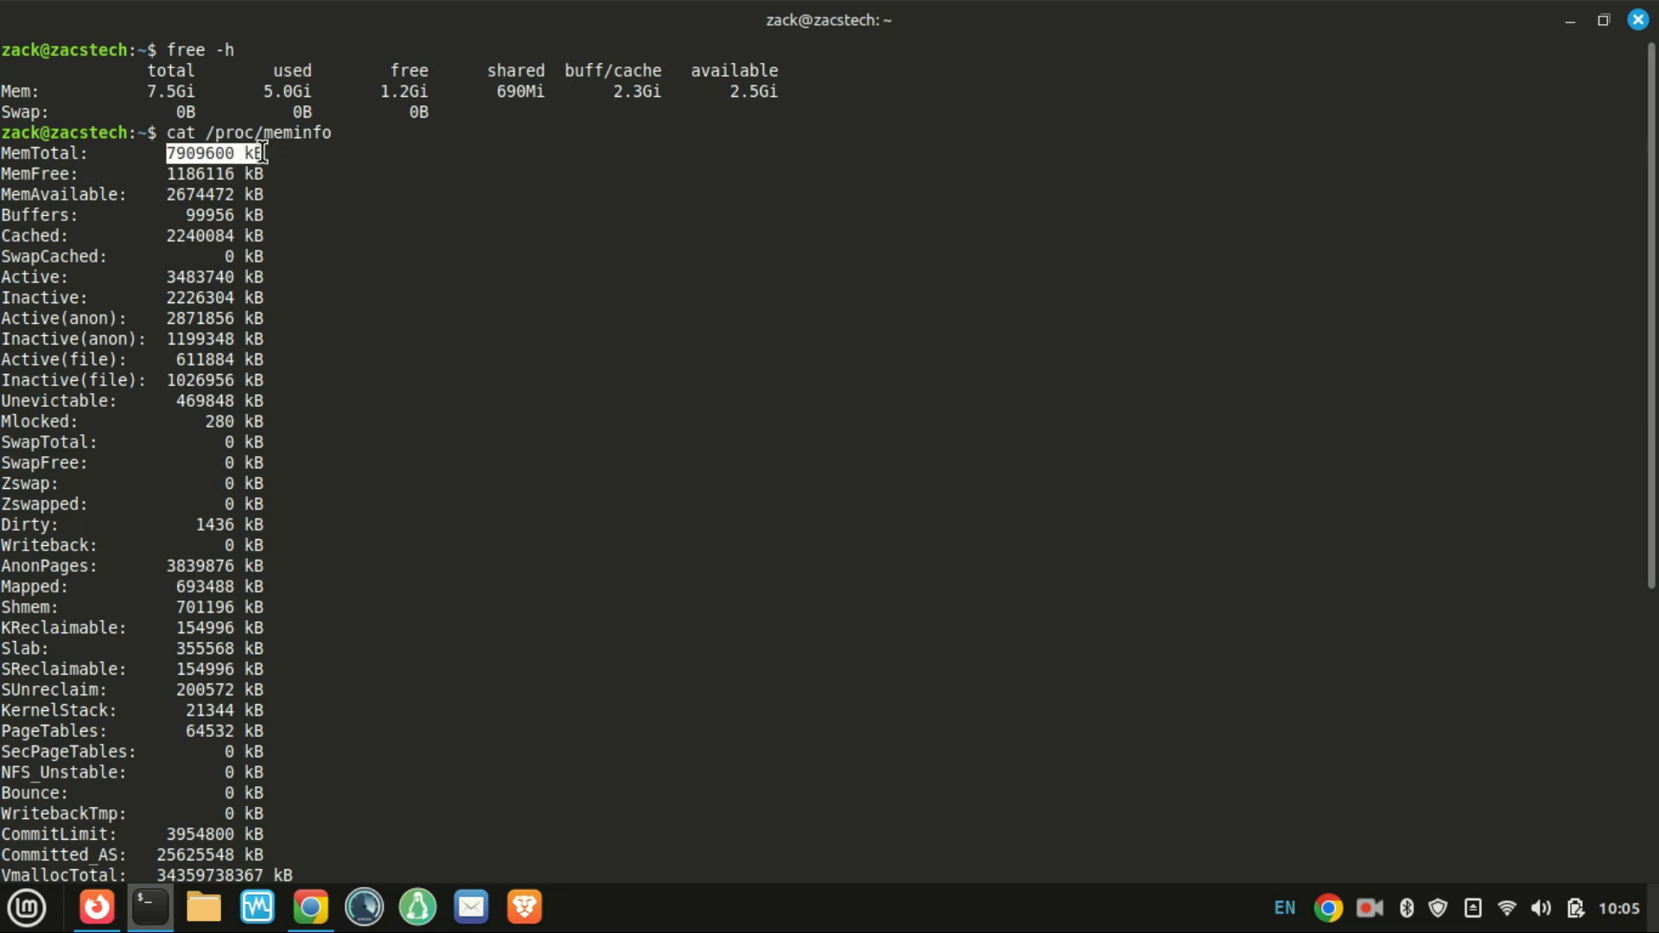
pyautogui.moveTo(179, 210)
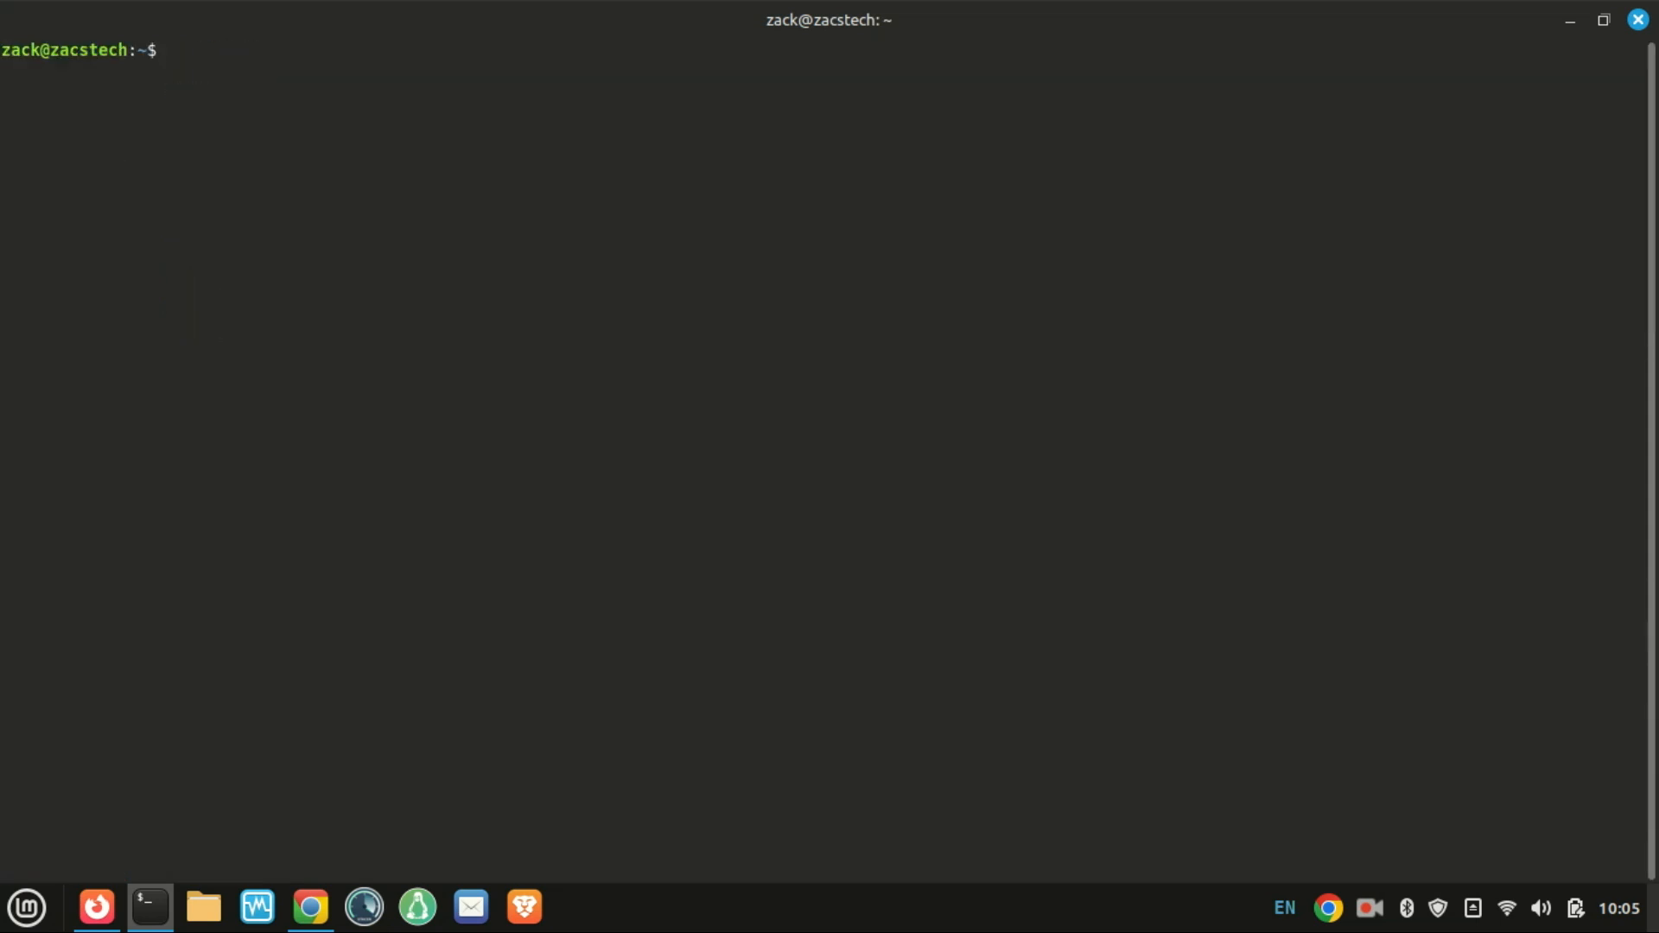
pyautogui.write('htop')
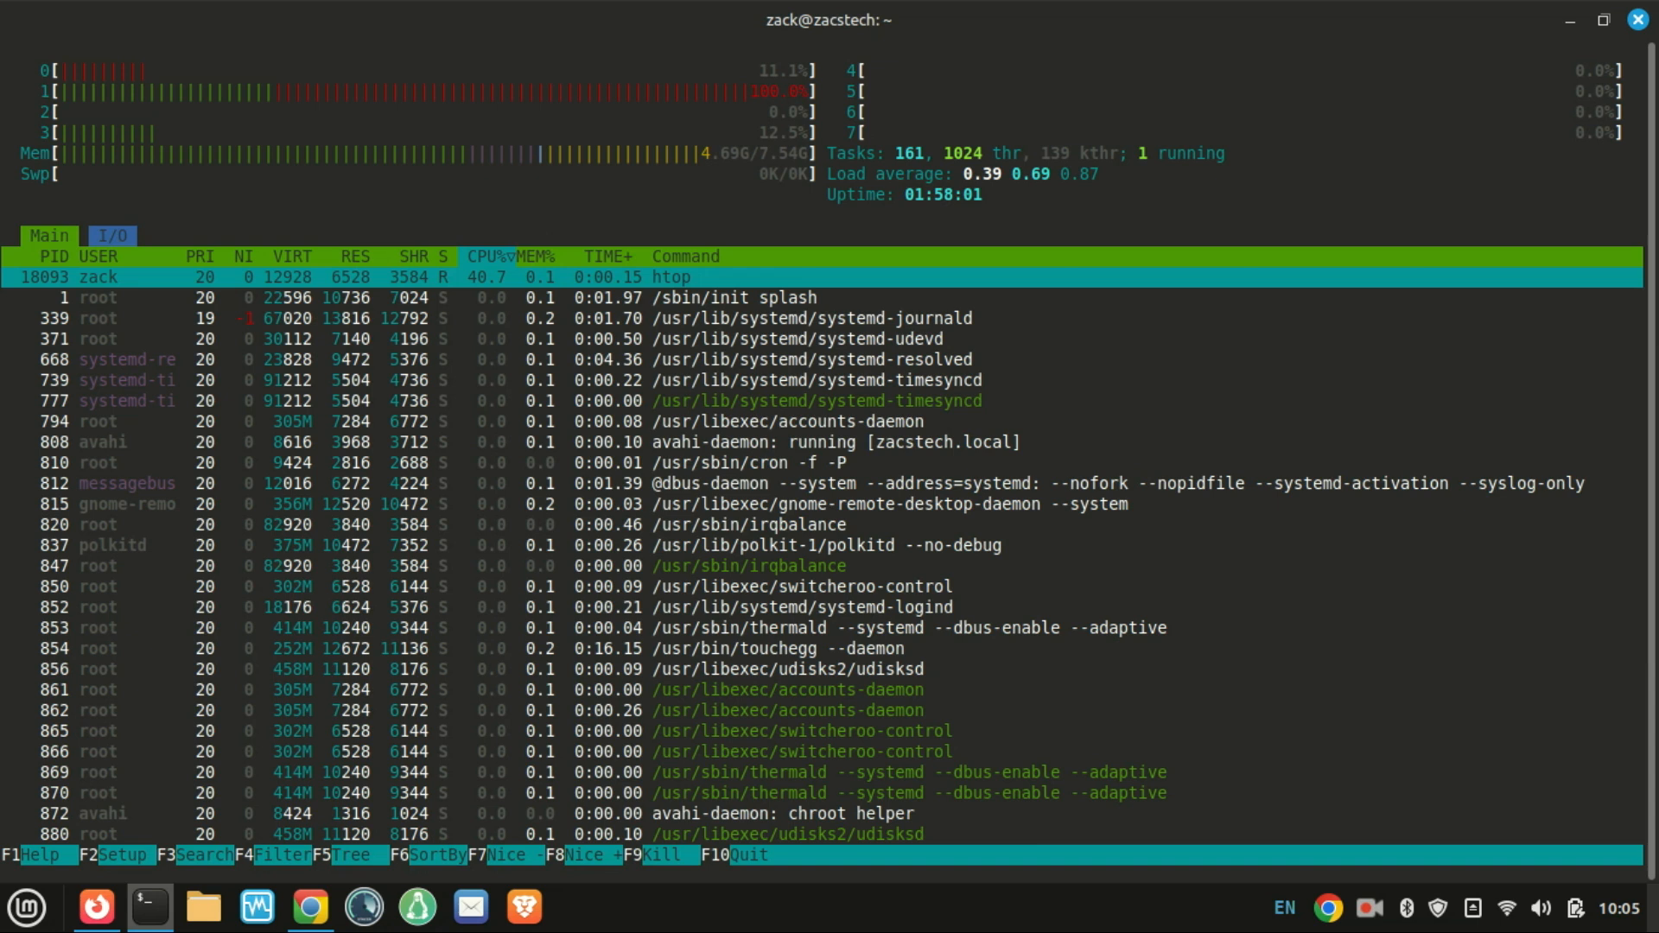